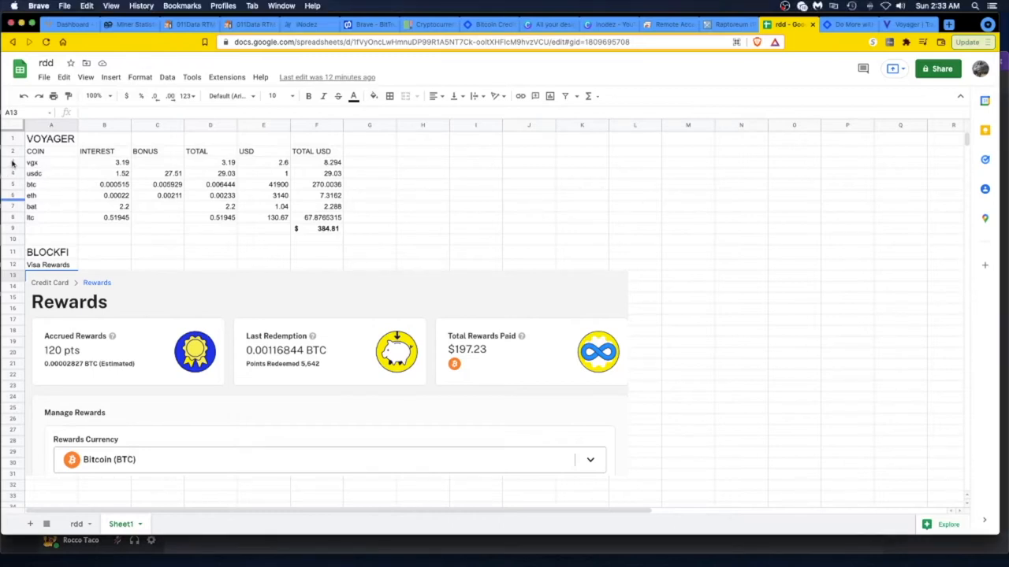
- Select the vgx, usdc and bat rows of the Voyager rewards table in turn
click(12, 163)
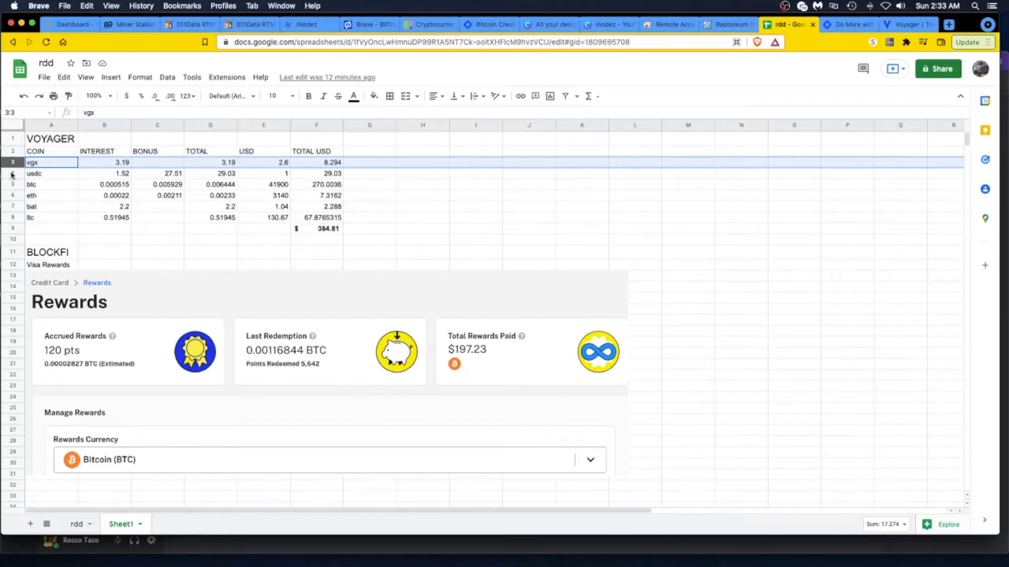
click(51, 172)
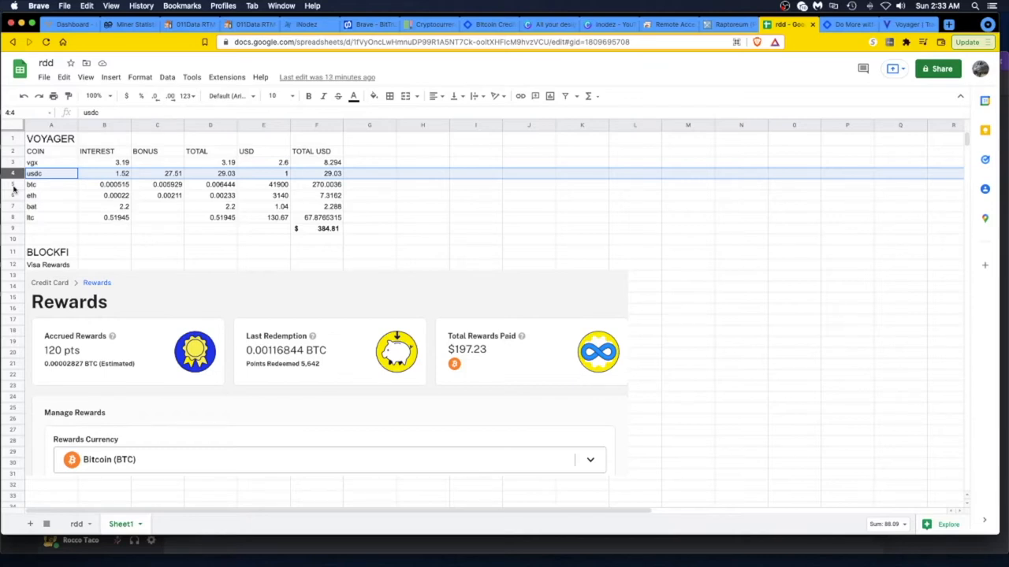
click(50, 183)
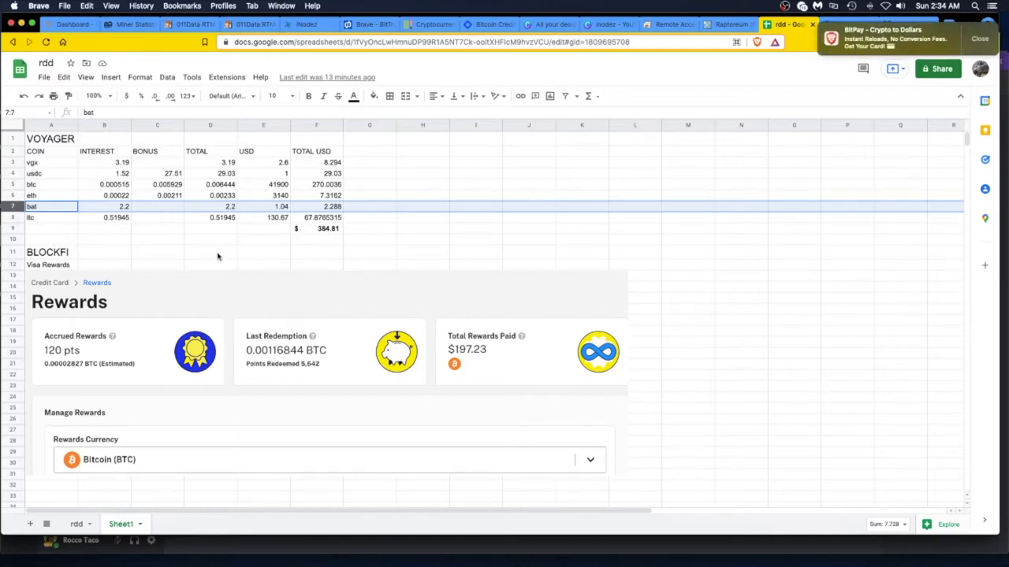
mouse_move(552, 211)
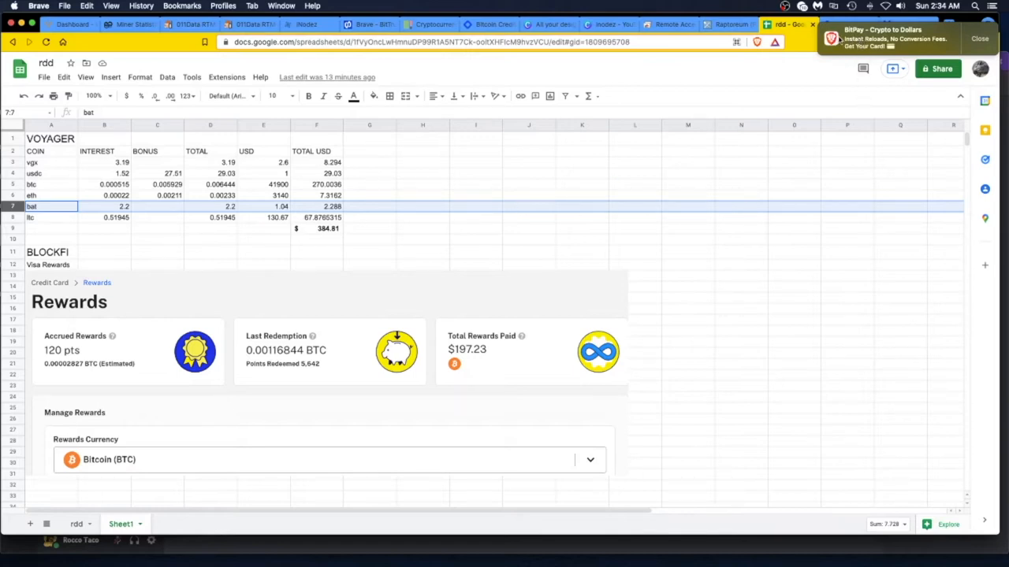
mouse_move(911, 41)
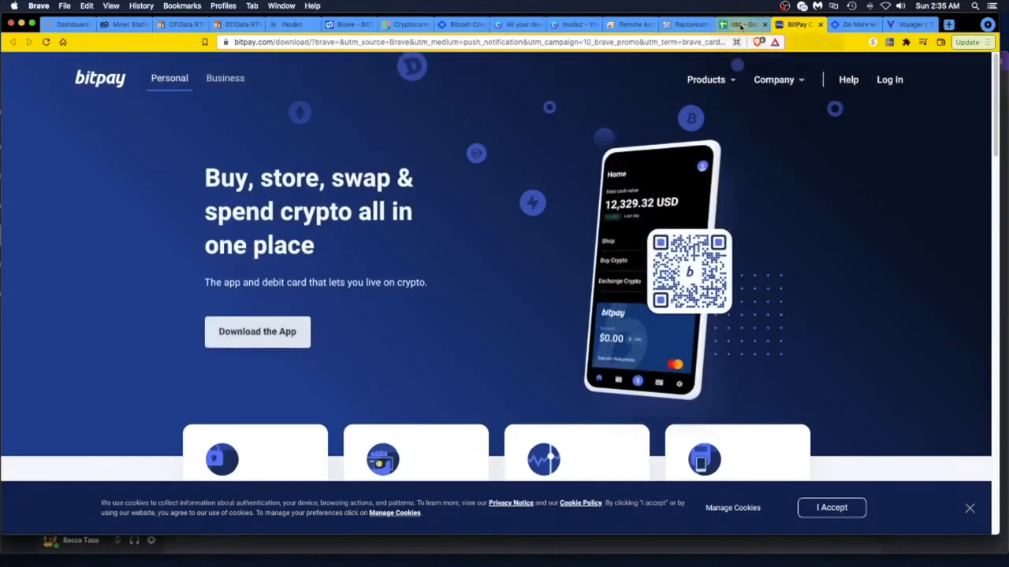
- Close the BitPay page so the Voyager rewards sheet shows again
click(741, 25)
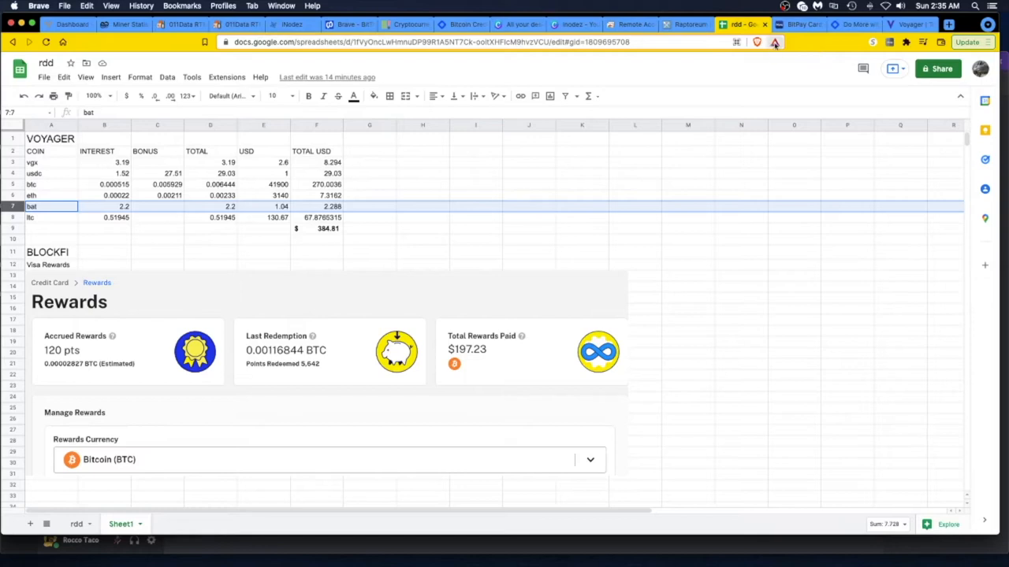
click(776, 41)
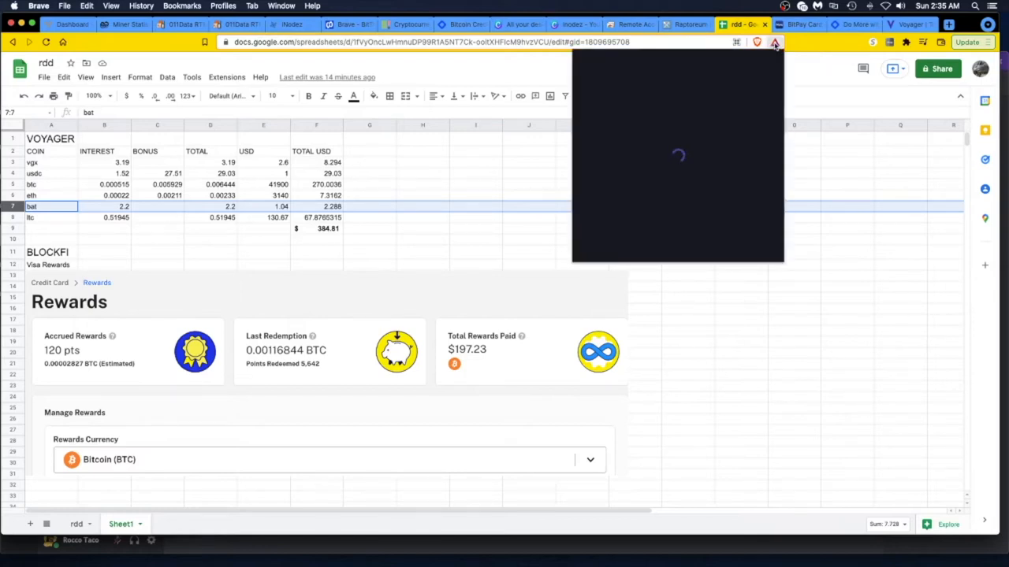
mouse_move(778, 46)
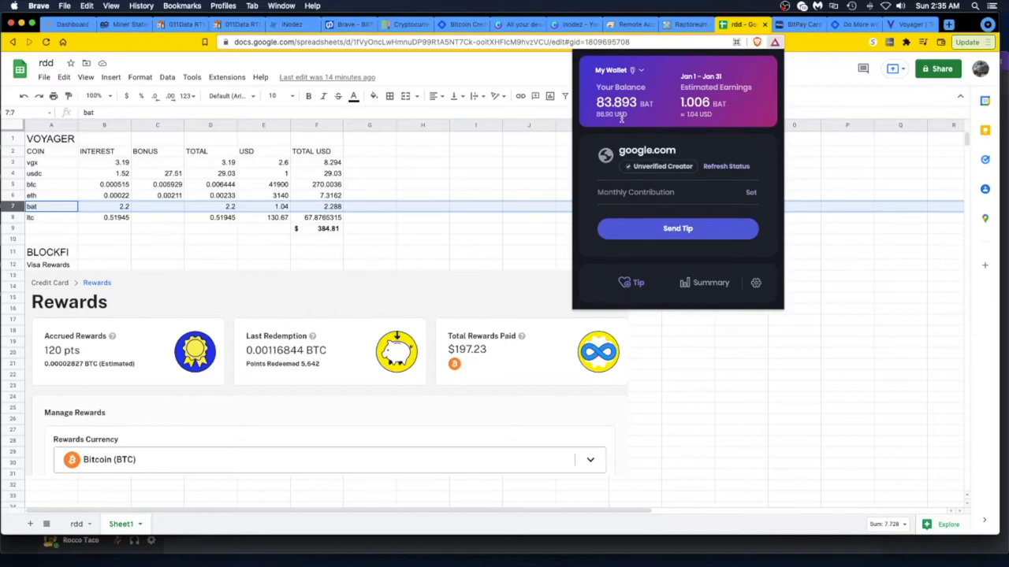
mouse_move(687, 113)
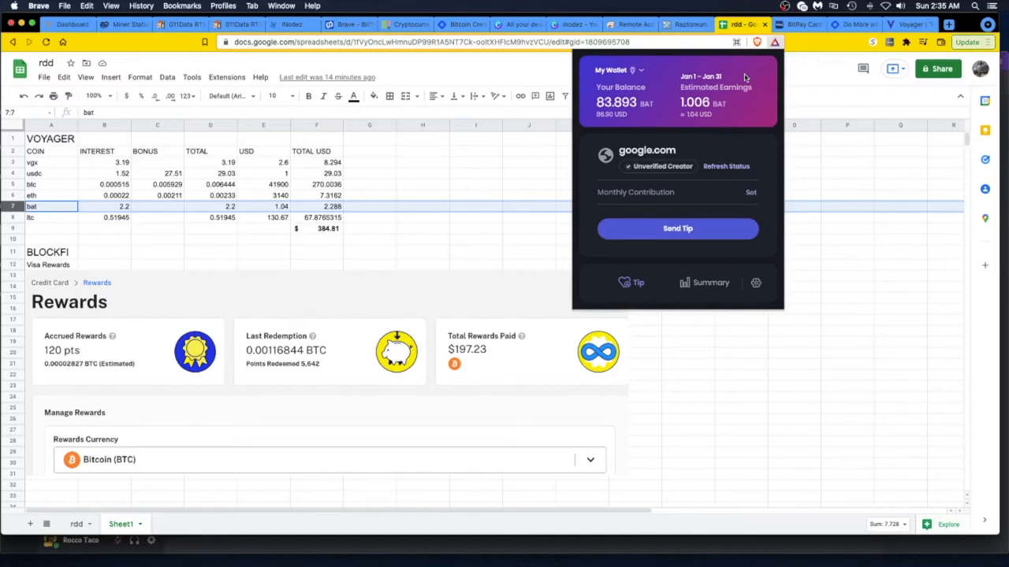
click(775, 41)
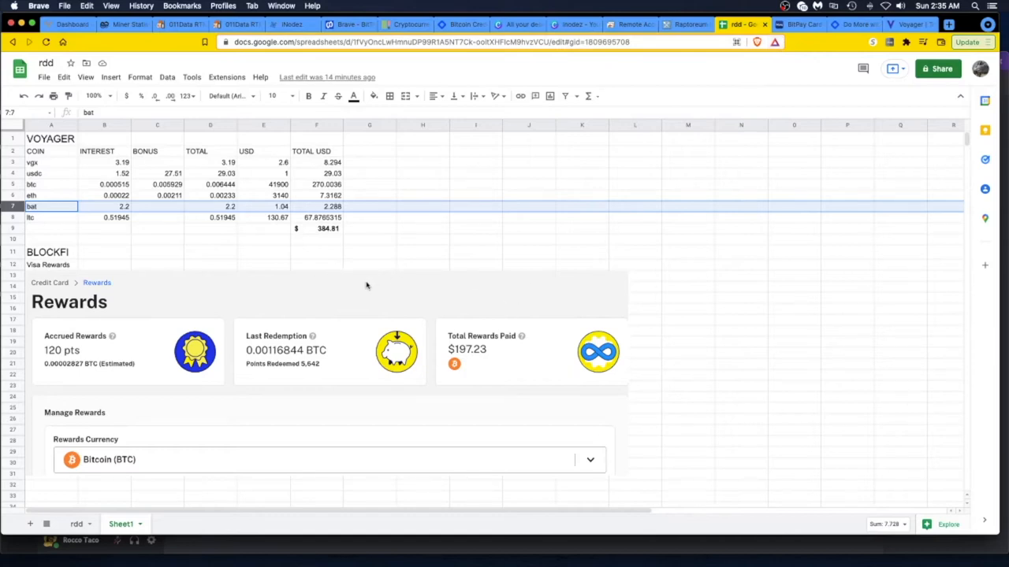
mouse_move(30, 173)
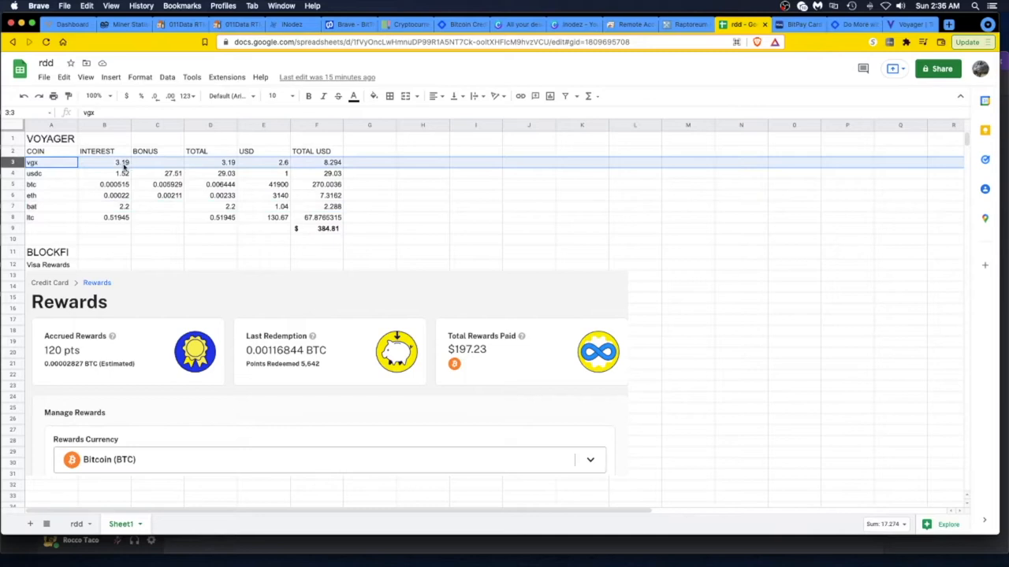
mouse_move(186, 166)
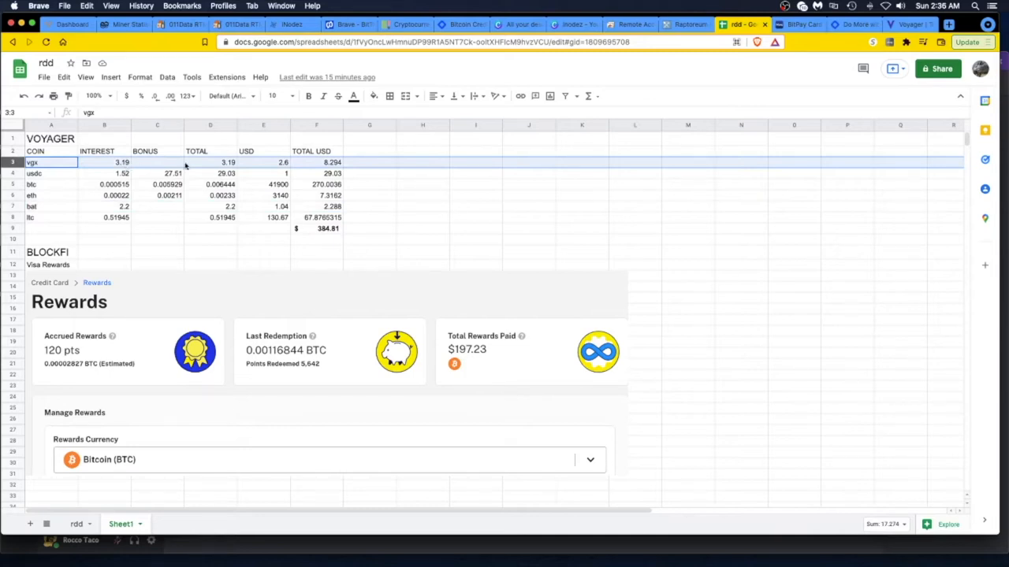
mouse_move(196, 168)
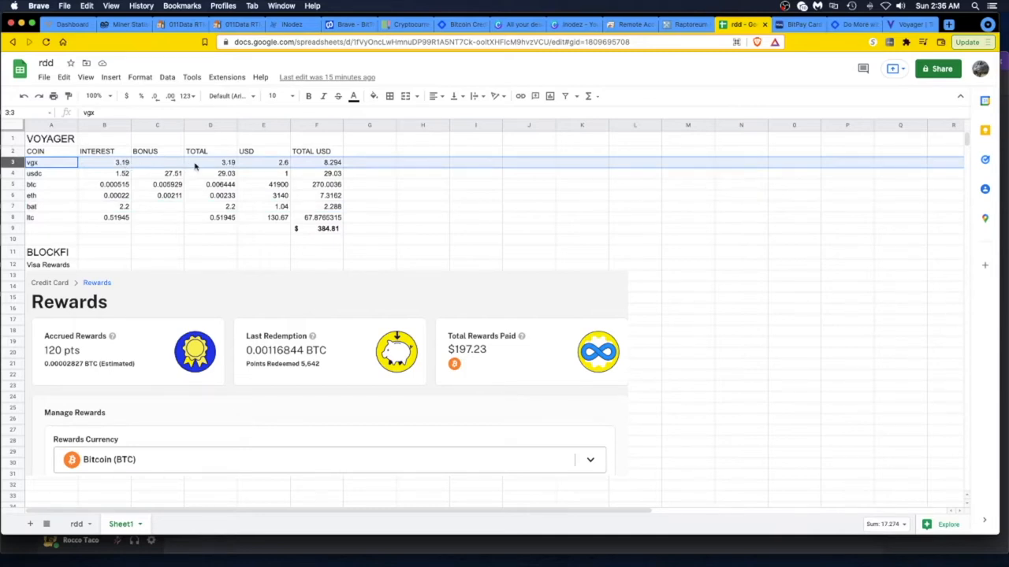
mouse_move(176, 196)
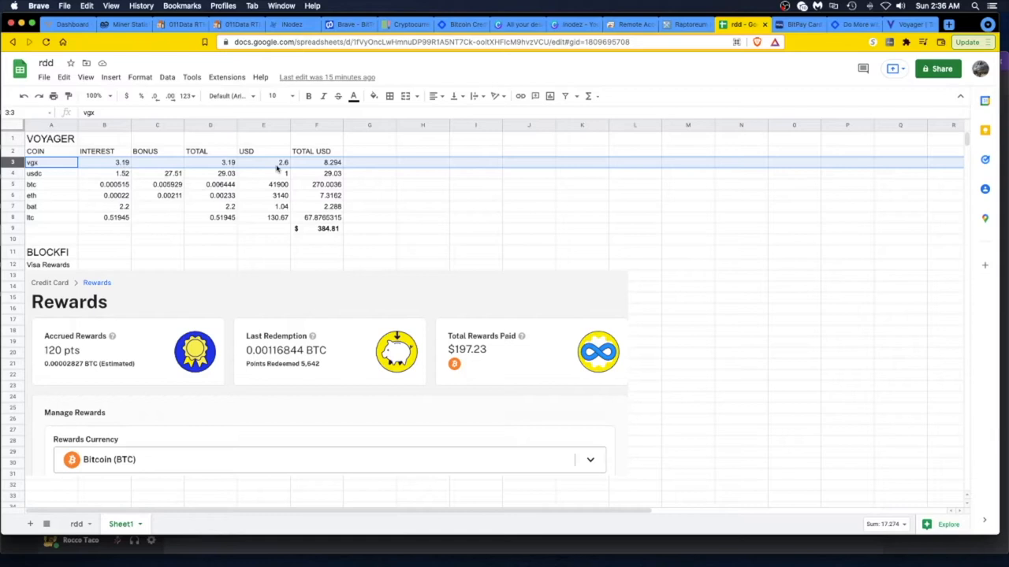
mouse_move(283, 167)
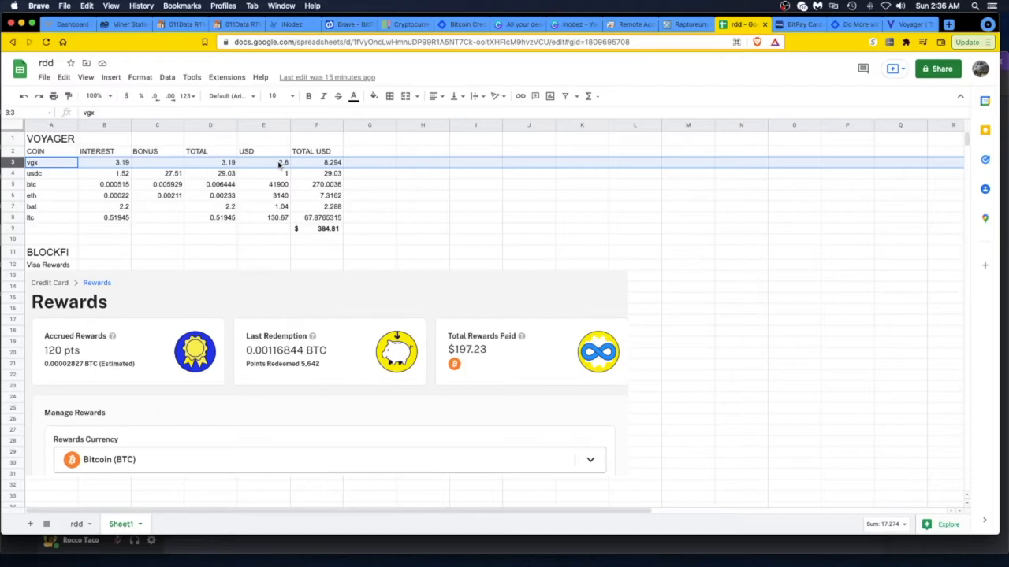
mouse_move(309, 166)
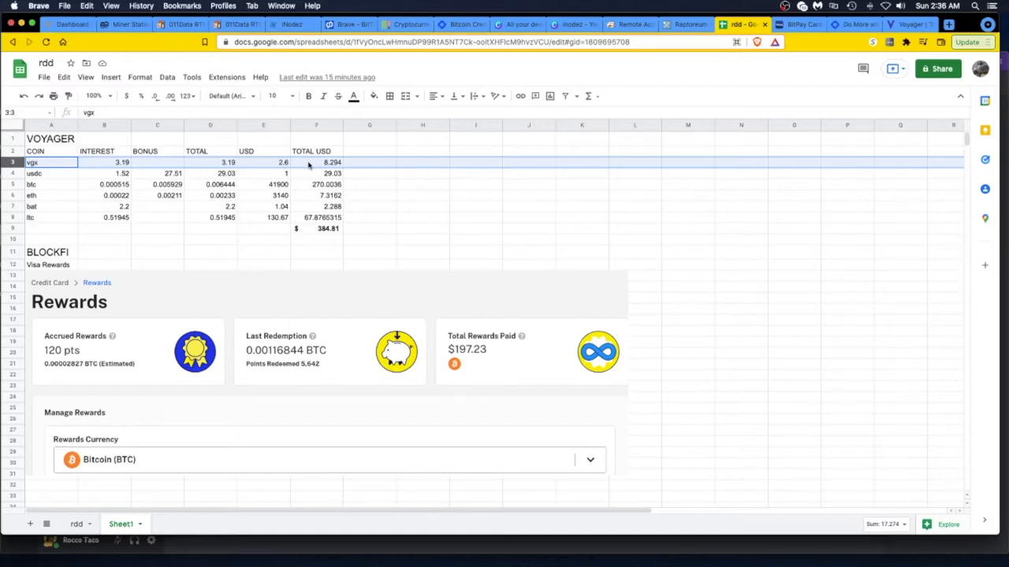
mouse_move(327, 188)
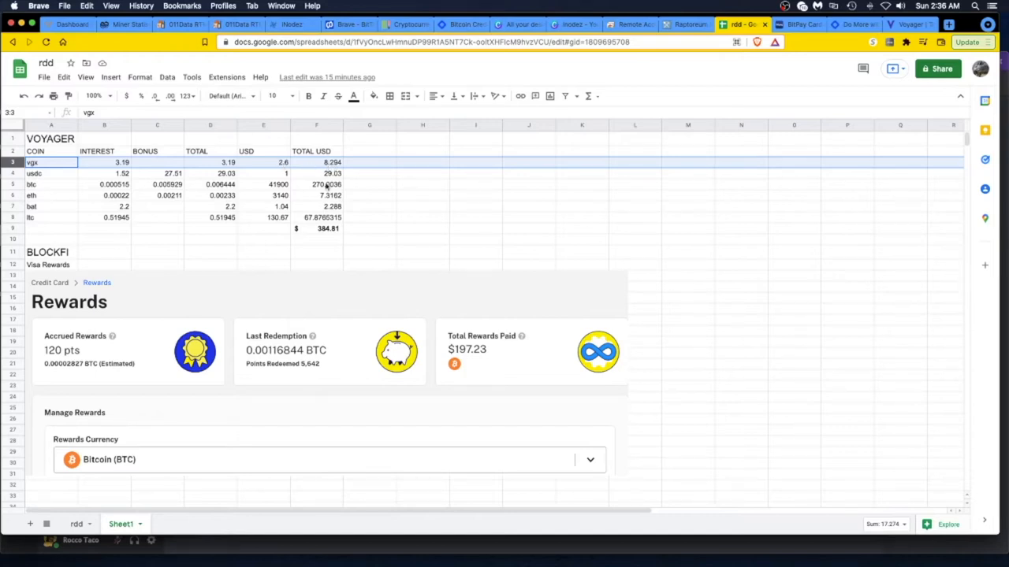
- Format the Voyager TOTAL USD values F3:F8 as dollar currency, e.g. $8.29 and $270.00
click(315, 162)
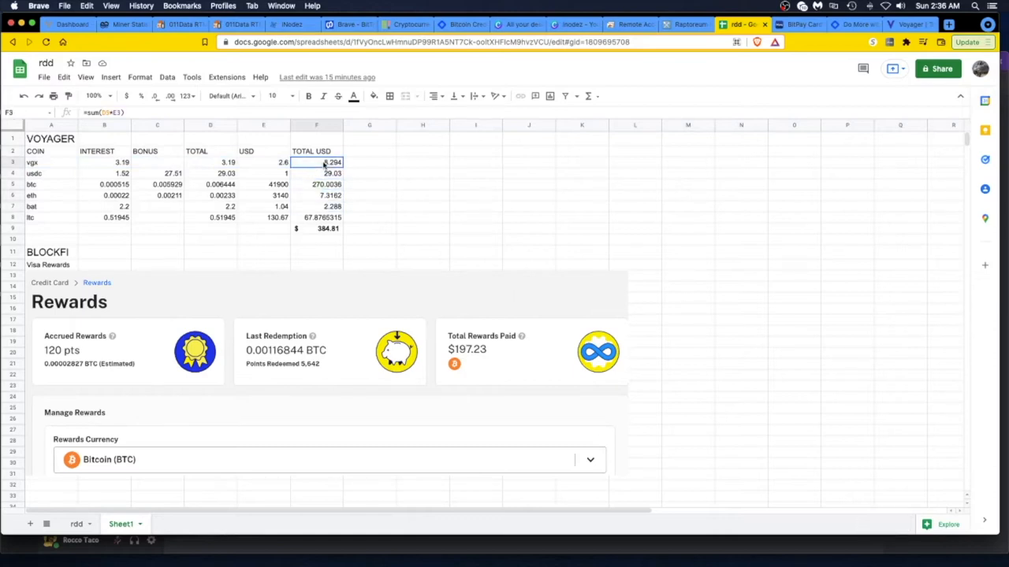
drag(316, 163, 315, 218)
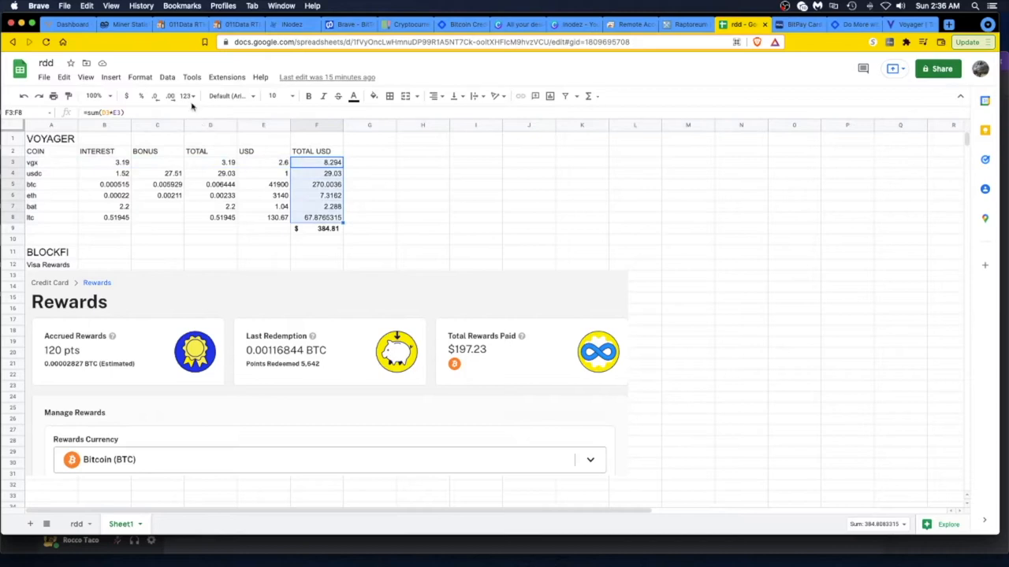
click(186, 96)
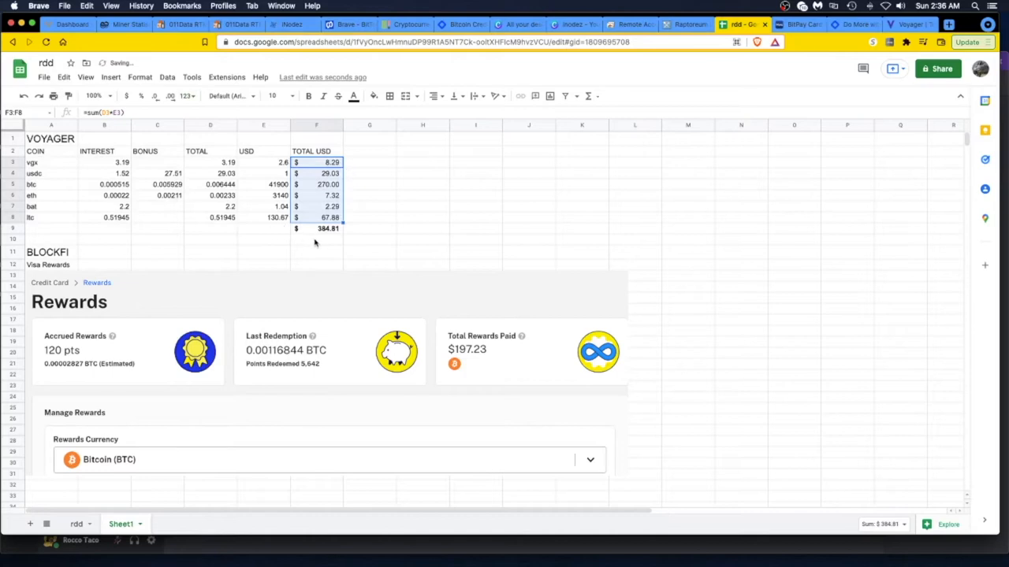
click(315, 240)
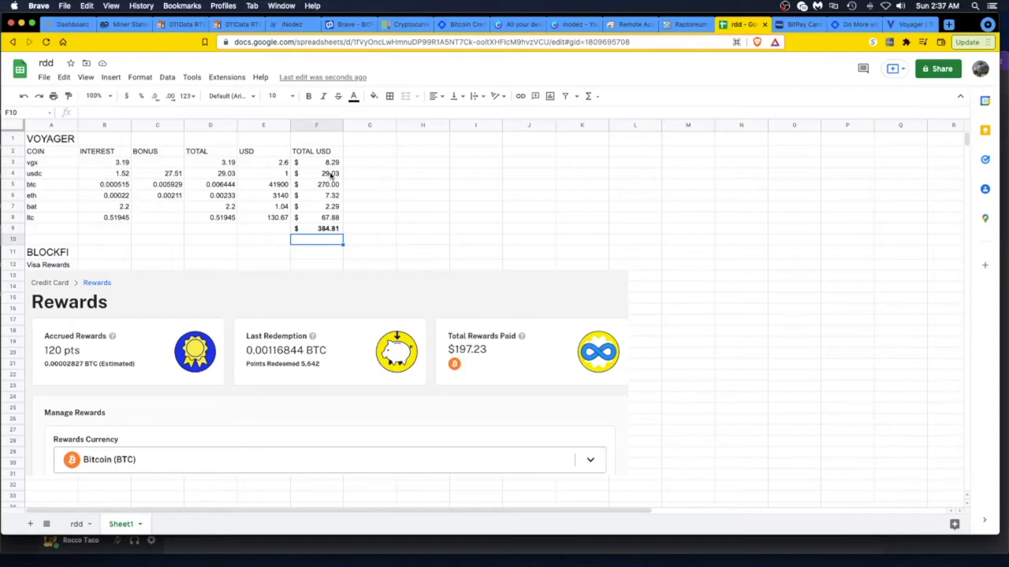
mouse_move(302, 191)
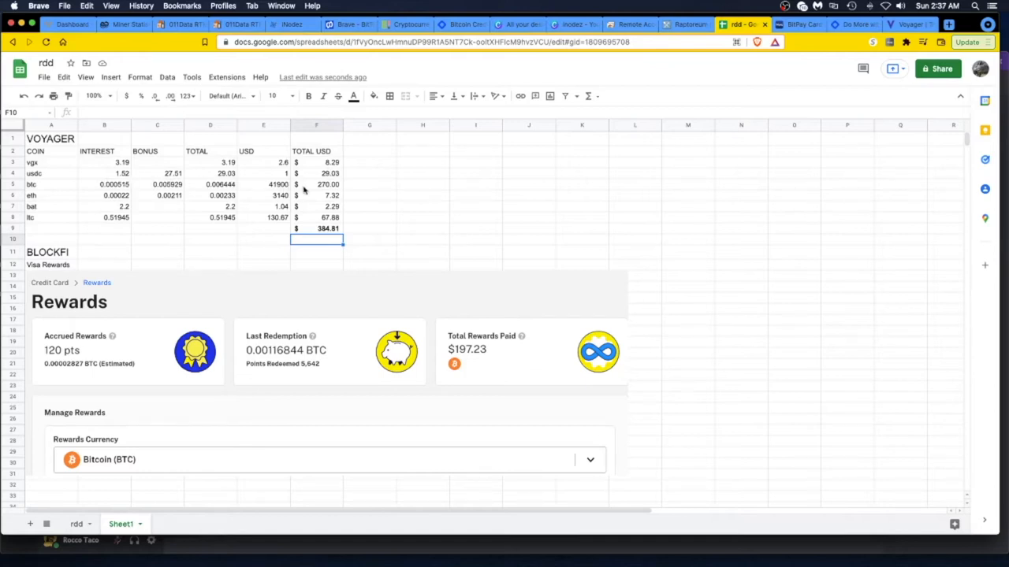
mouse_move(324, 192)
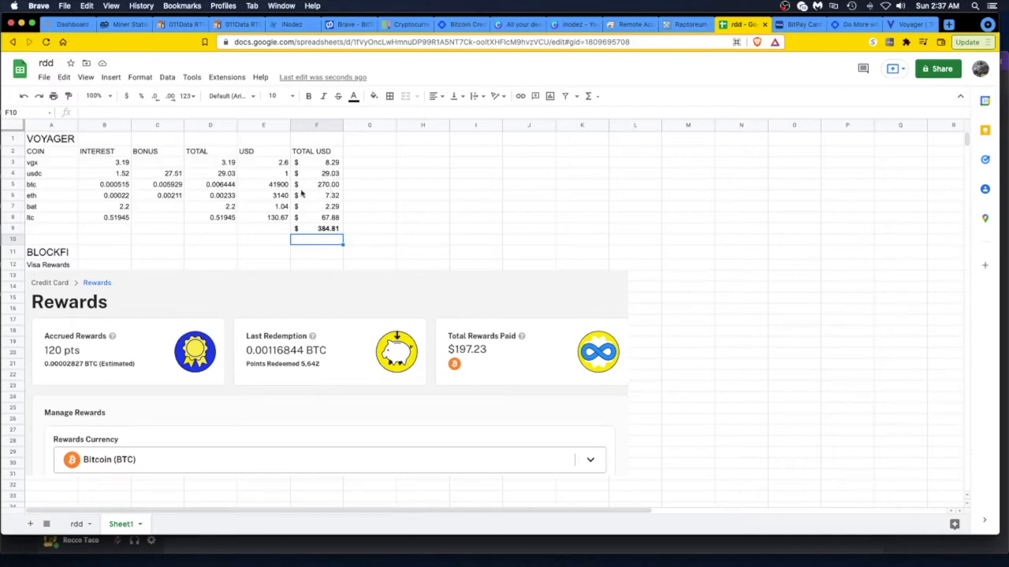
mouse_move(333, 197)
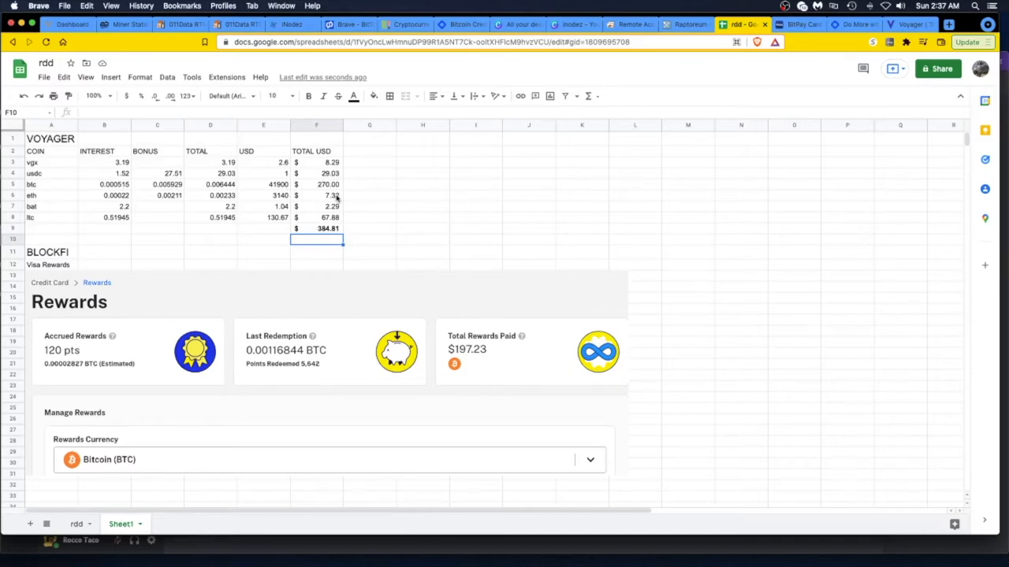
mouse_move(306, 209)
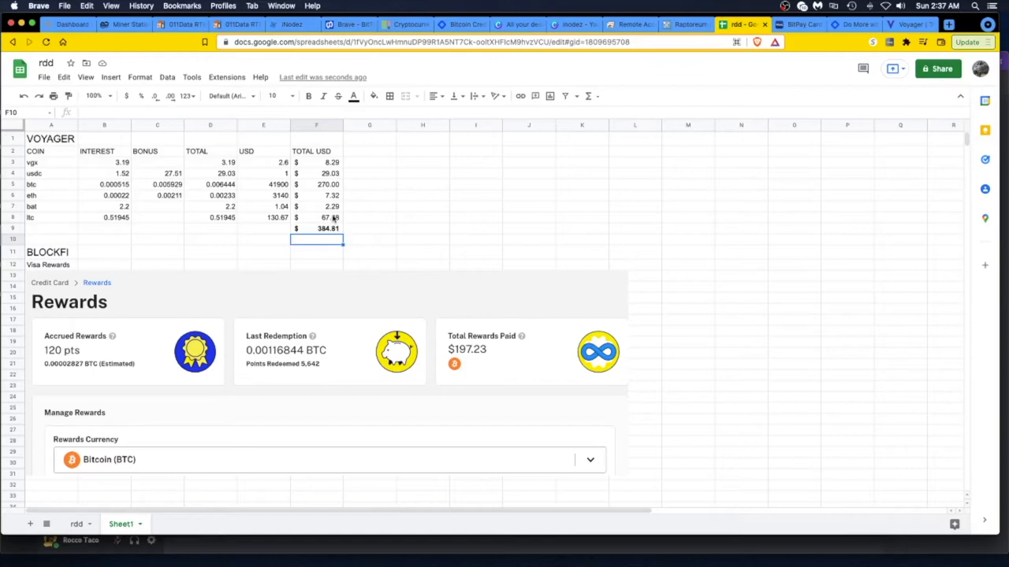
mouse_move(332, 221)
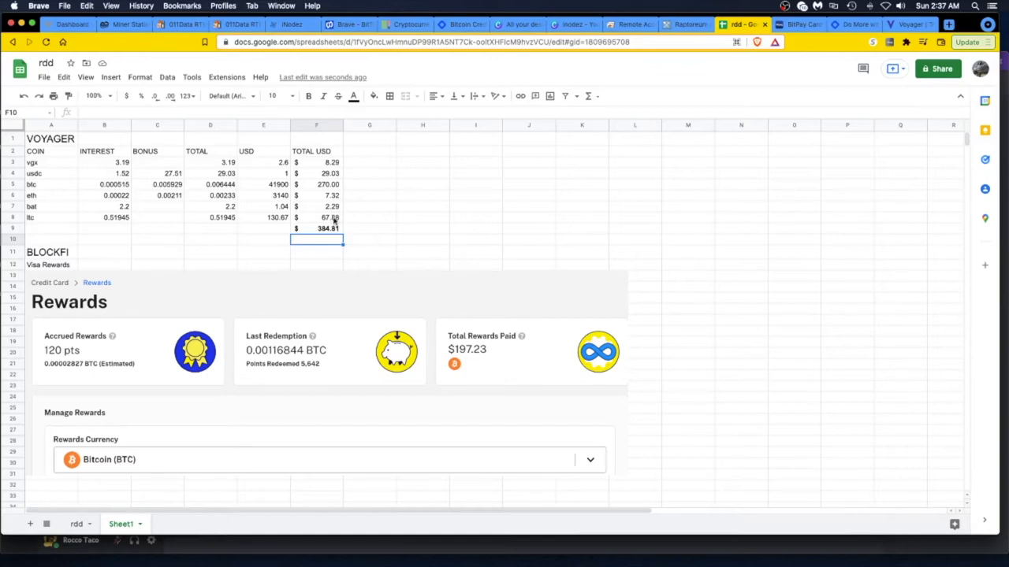
mouse_move(142, 204)
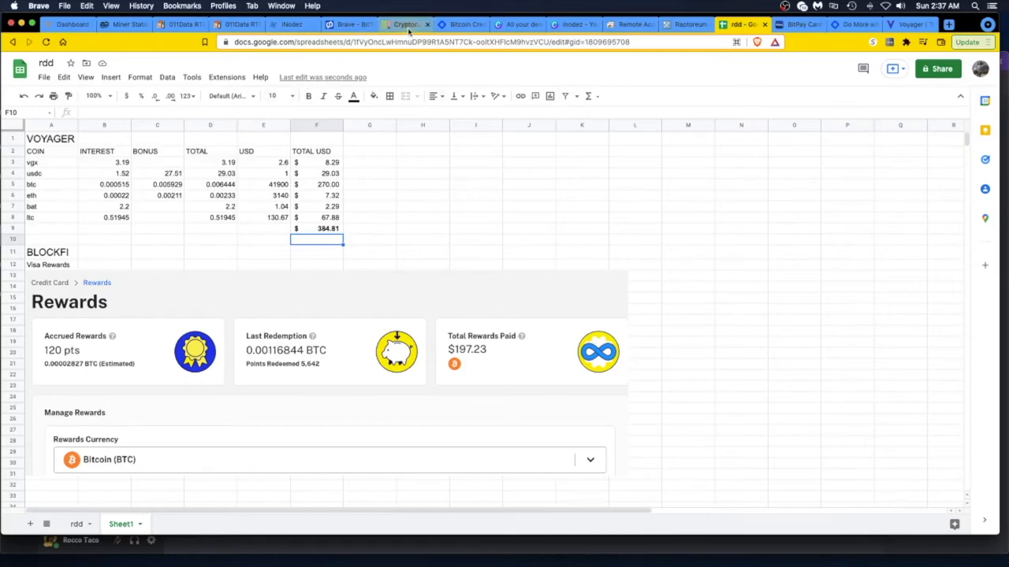
click(407, 23)
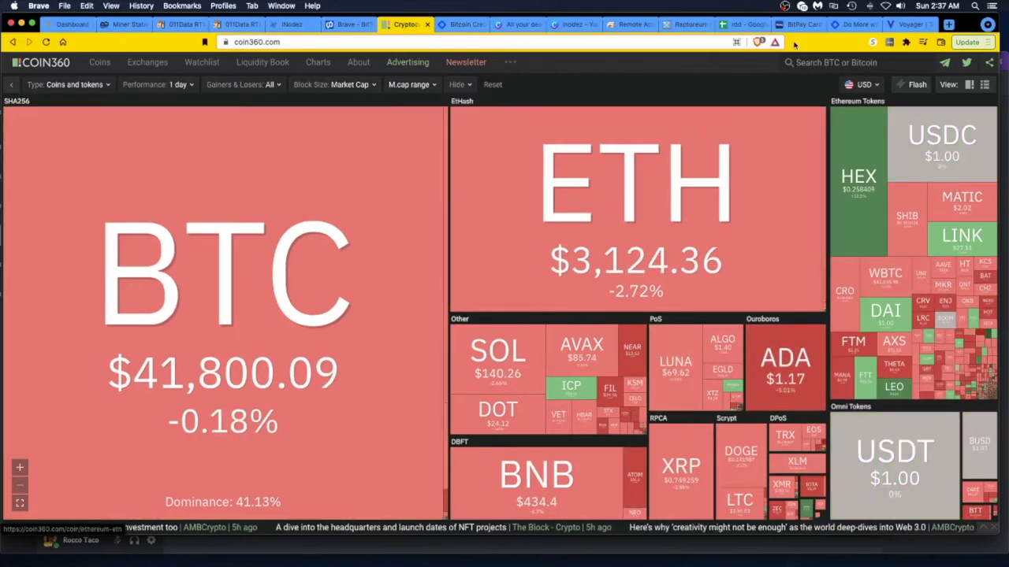
click(741, 25)
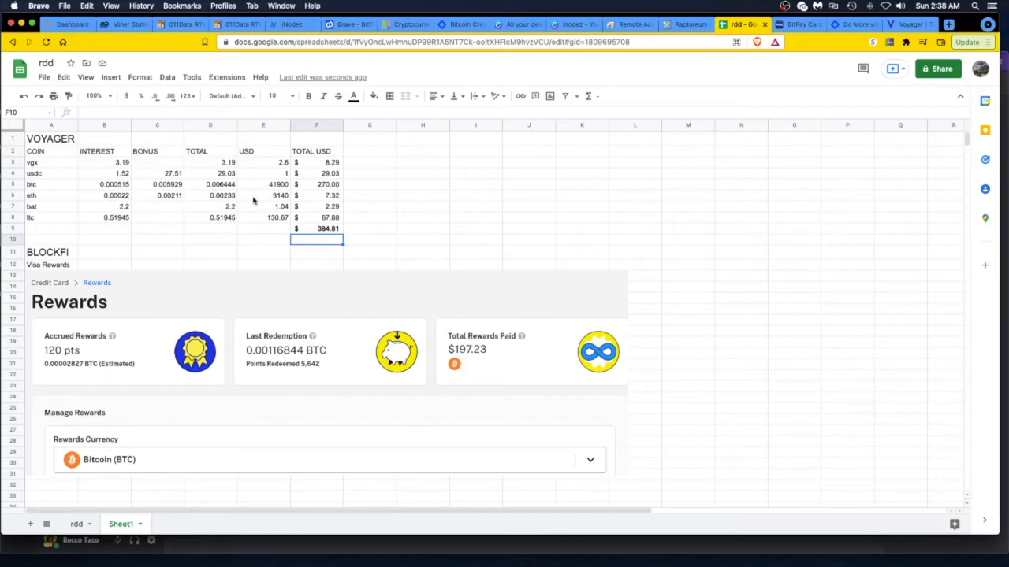
mouse_move(240, 202)
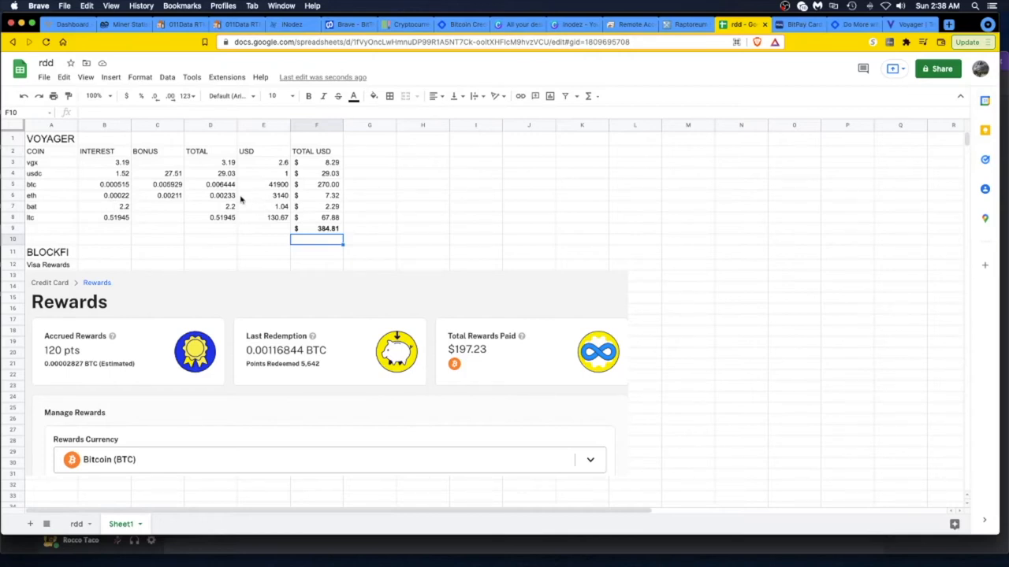
mouse_move(244, 195)
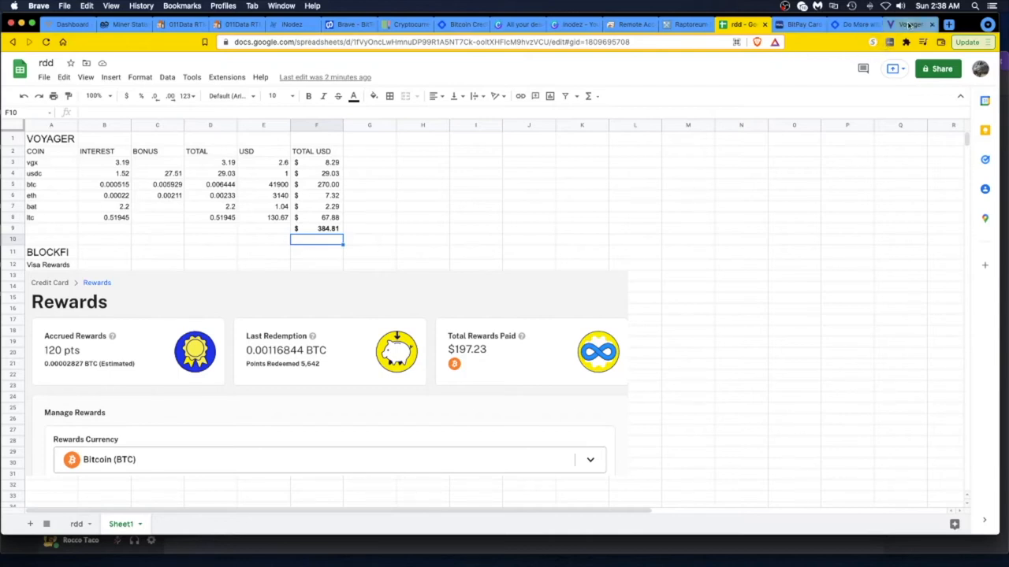
- Switch from the spreadsheet to the investvoyager.com homepage
click(911, 24)
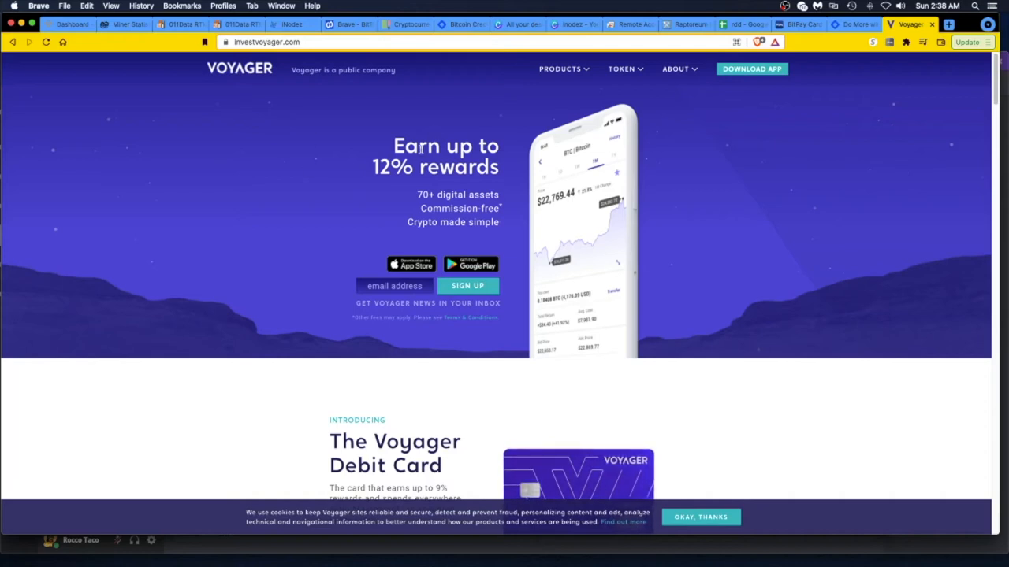
- Navigate via the PRODUCTS menu to Voyager's Rewards rates page listing per-asset rates
scroll(down, 3)
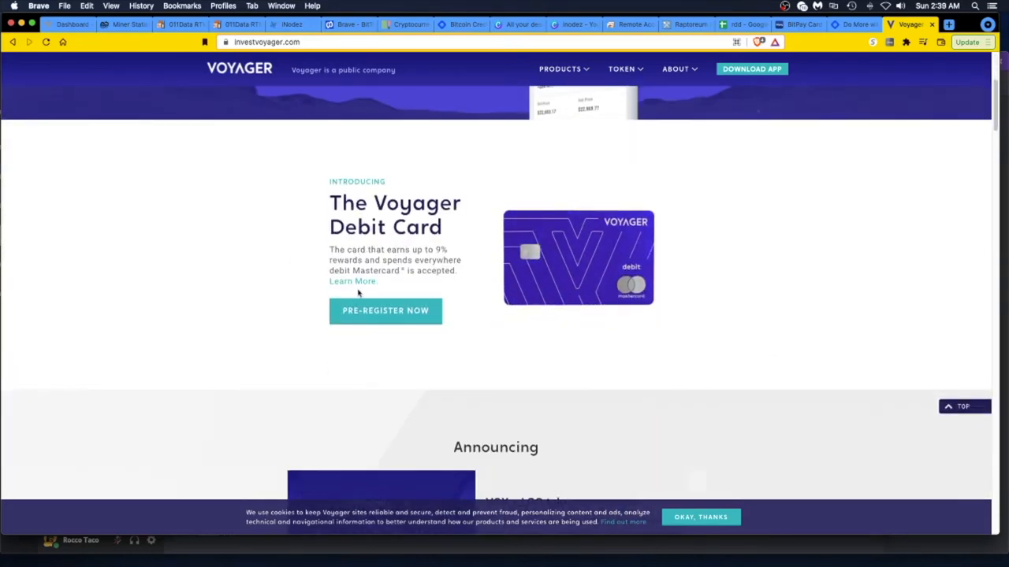
scroll(down, 3)
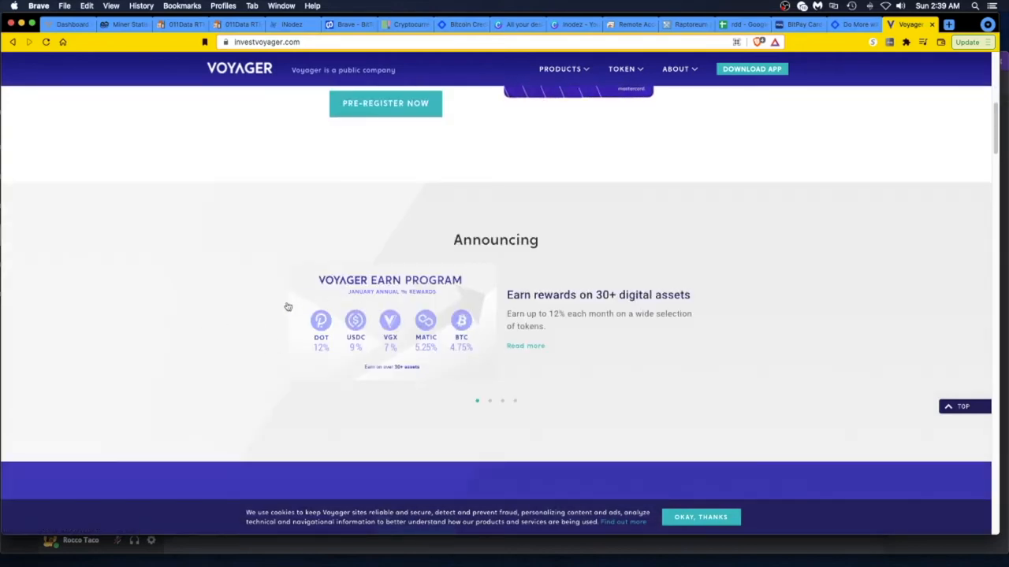
mouse_move(355, 338)
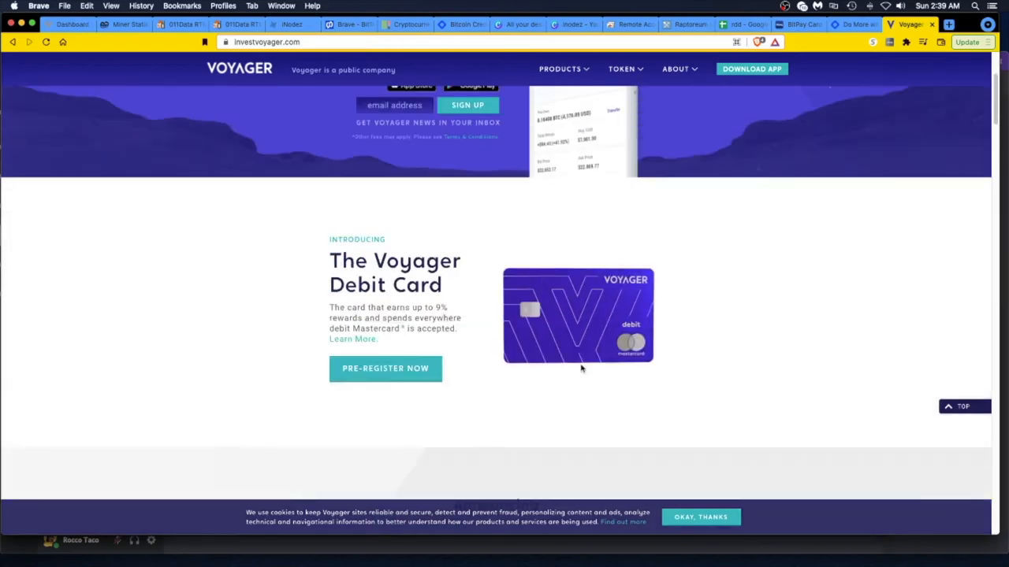
scroll(up, 3)
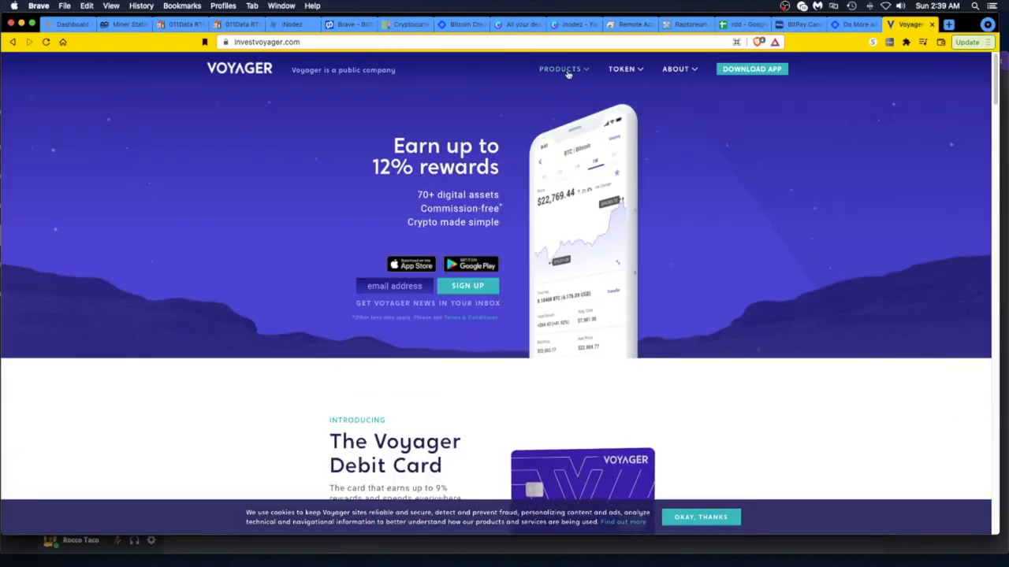
click(561, 69)
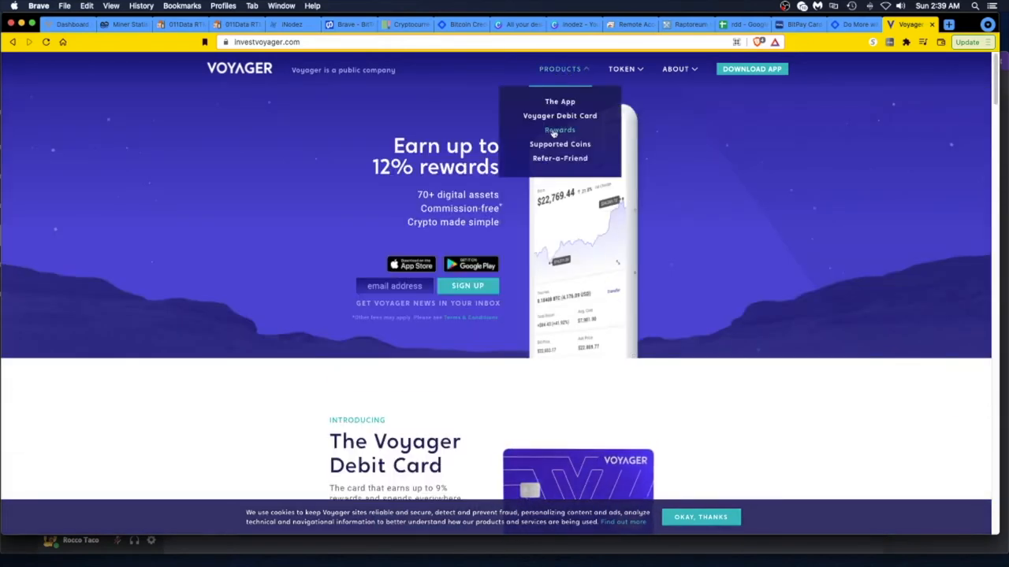
click(560, 129)
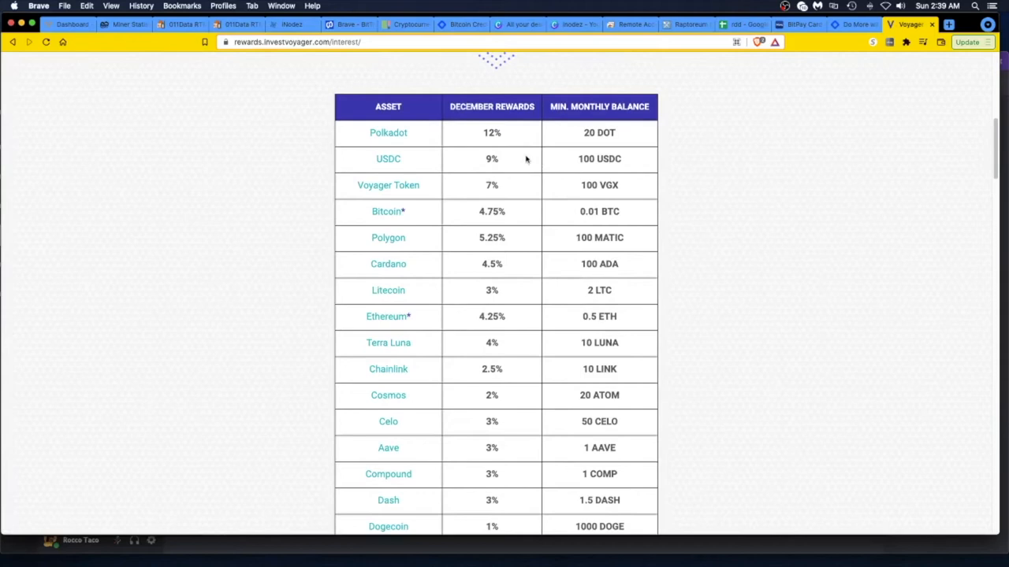
mouse_move(530, 156)
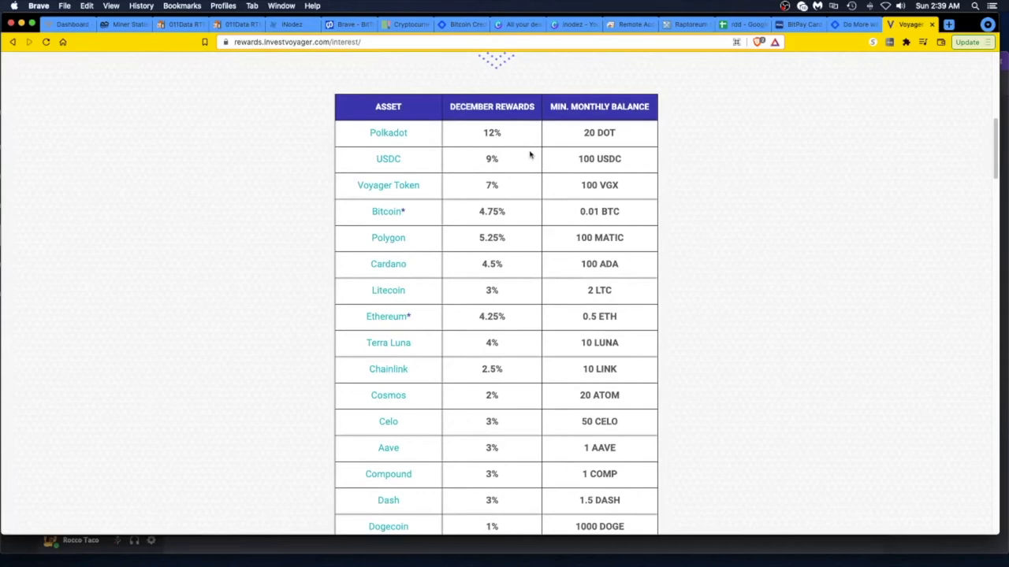
mouse_move(366, 192)
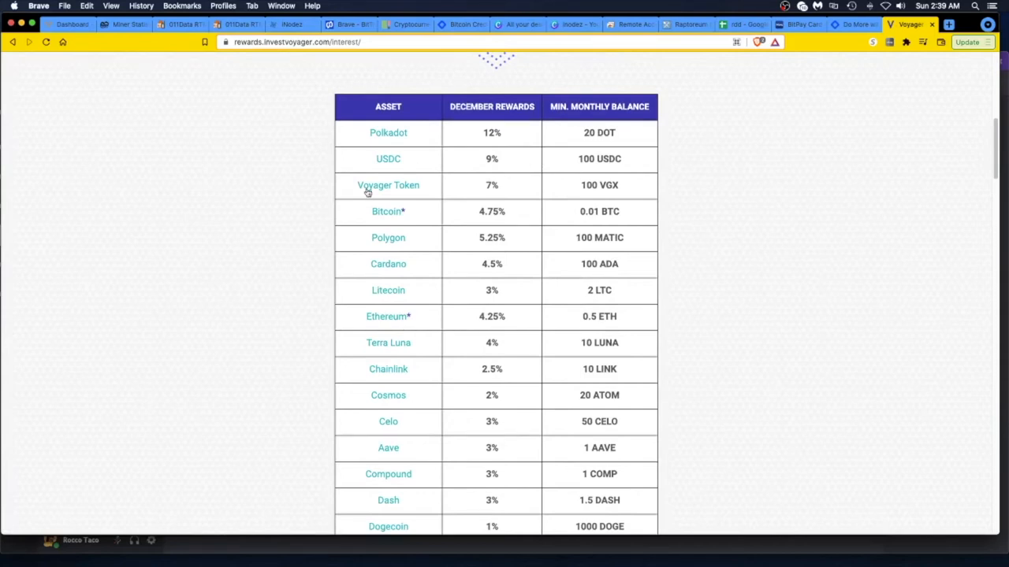
double_click(387, 186)
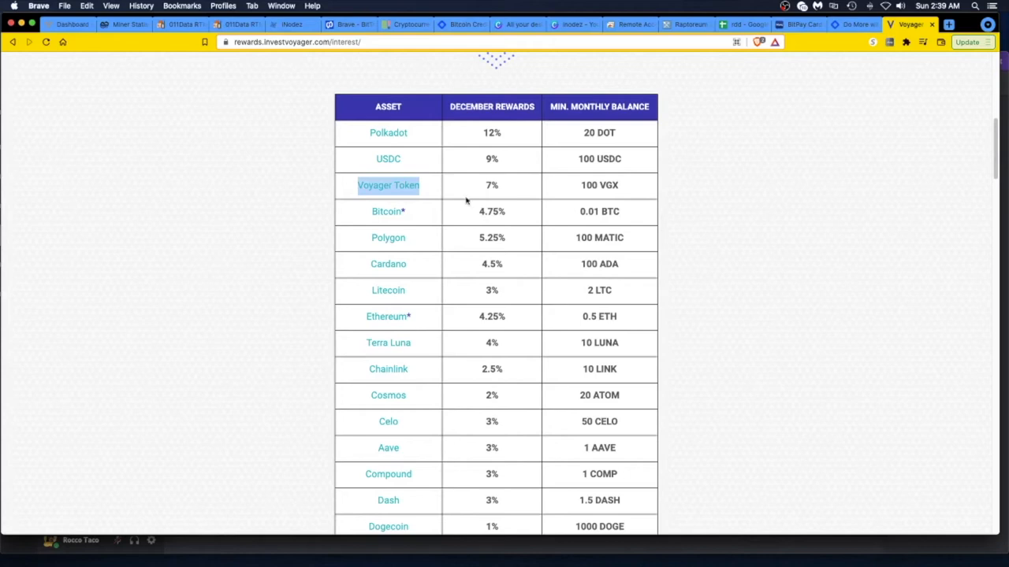
mouse_move(562, 186)
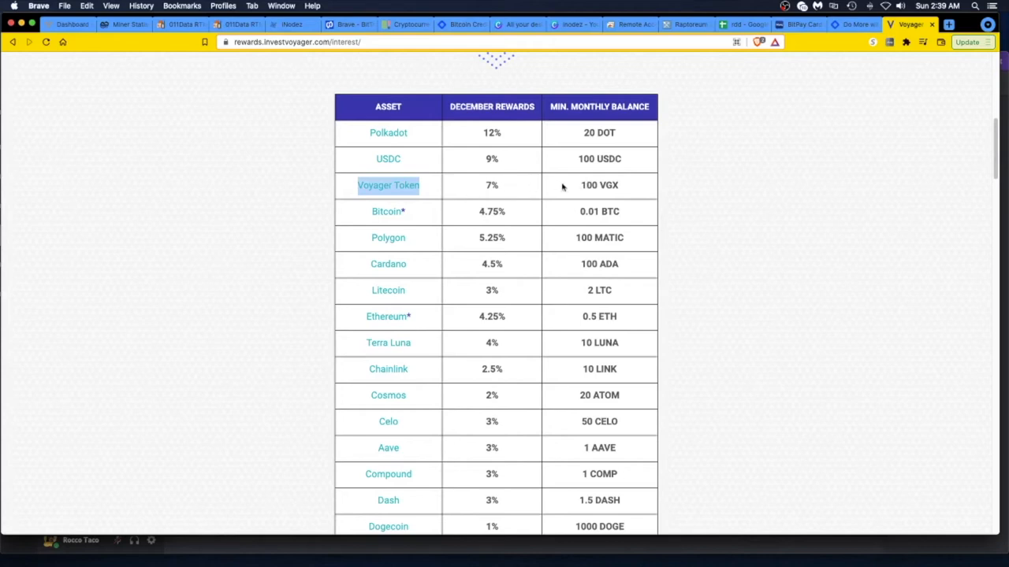
mouse_move(561, 186)
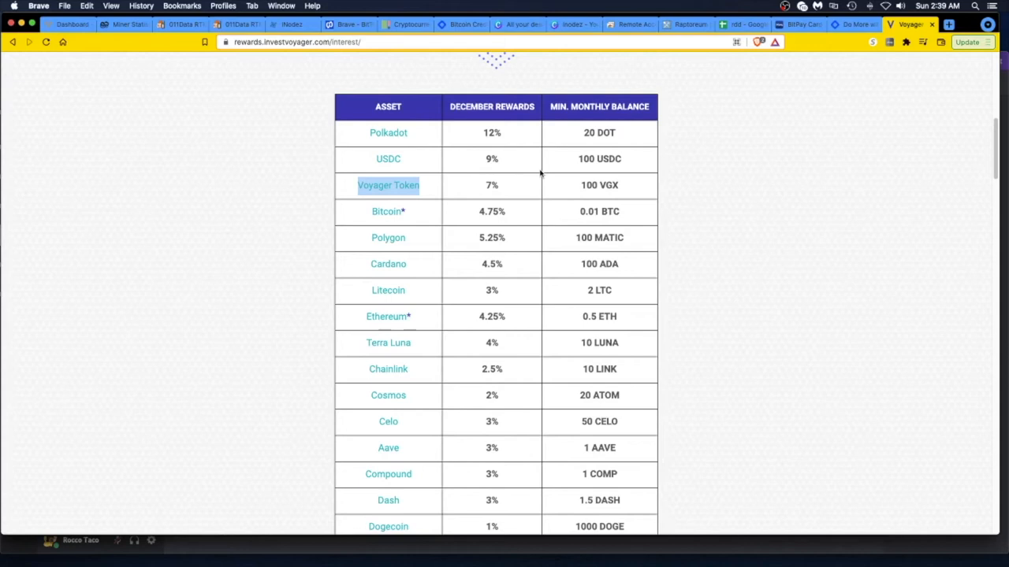
mouse_move(467, 274)
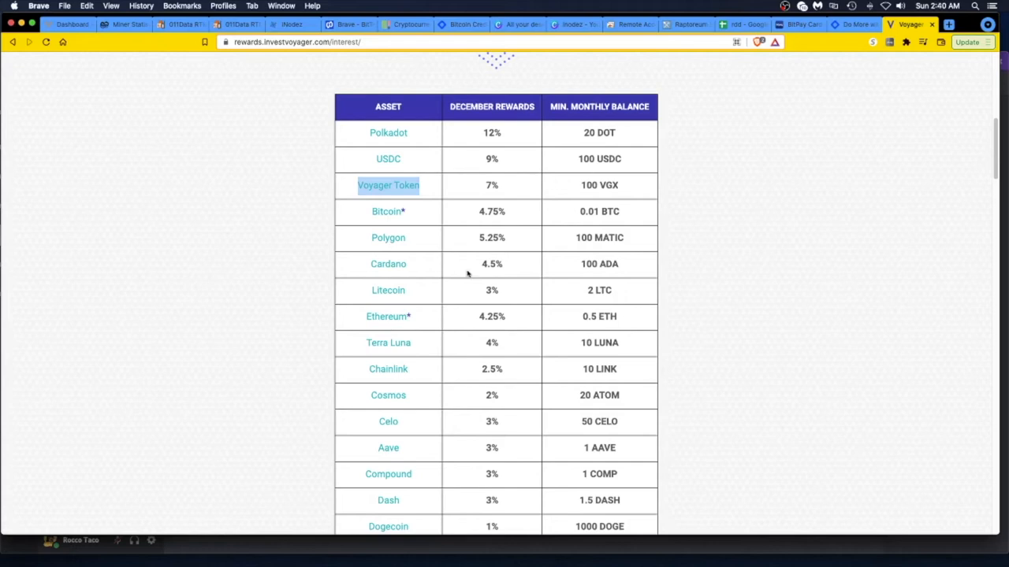
mouse_move(489, 339)
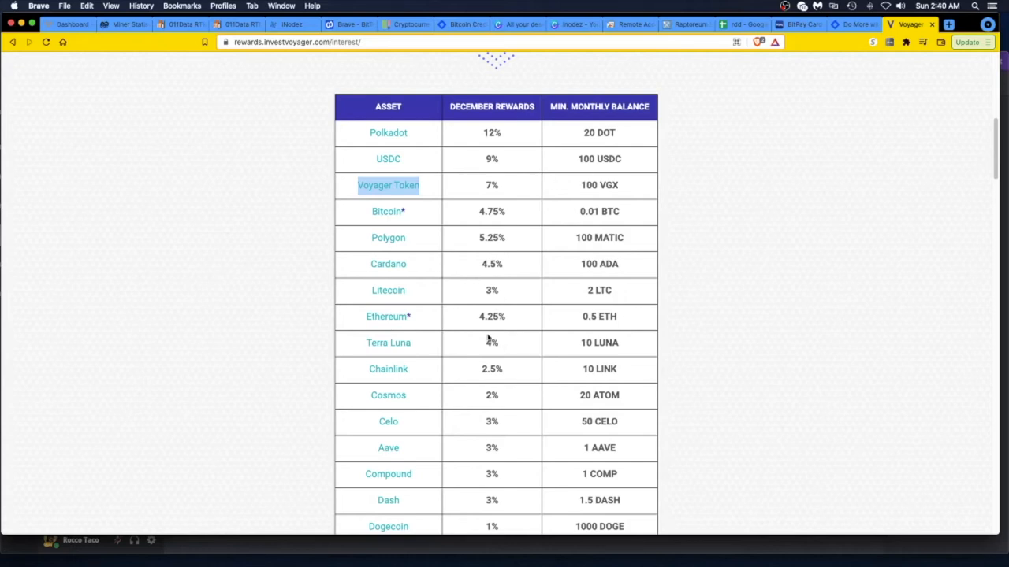
mouse_move(514, 326)
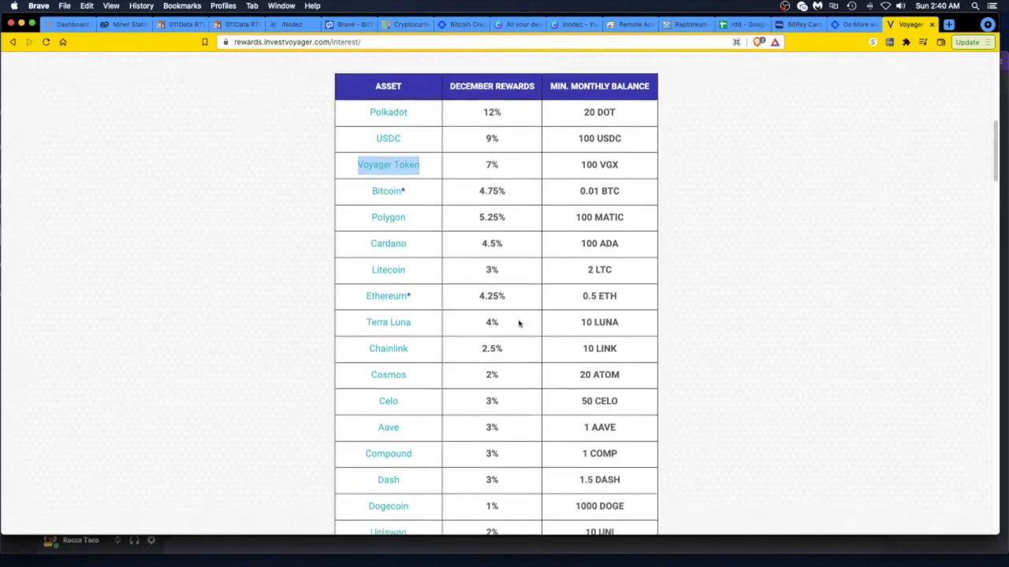
scroll(down, 3)
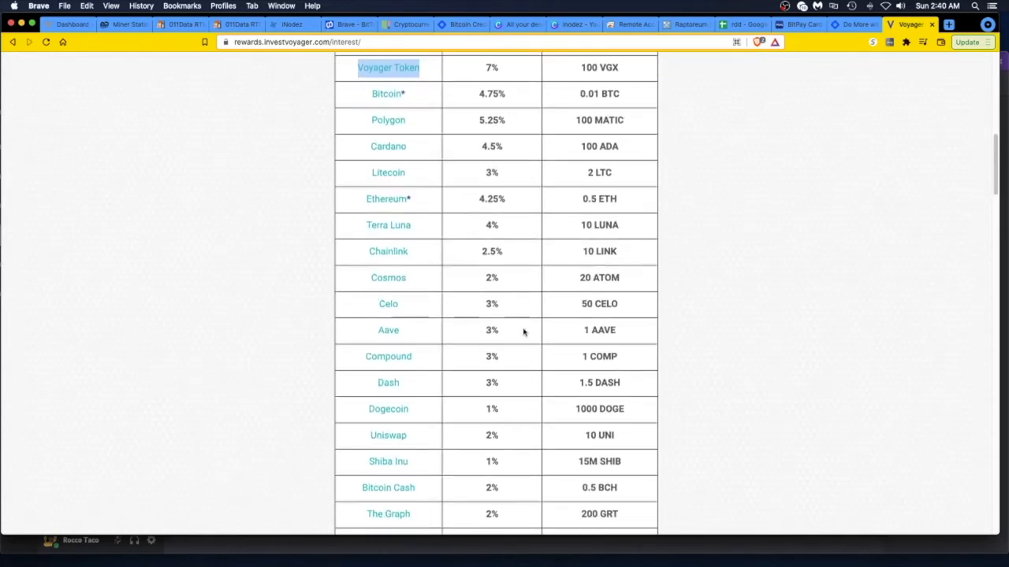
scroll(down, 3)
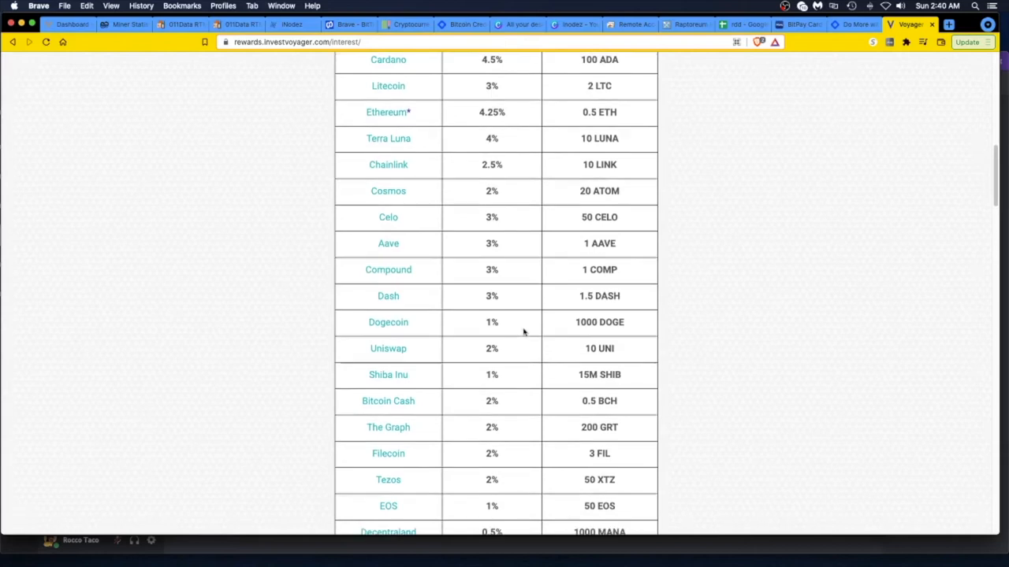
scroll(down, 3)
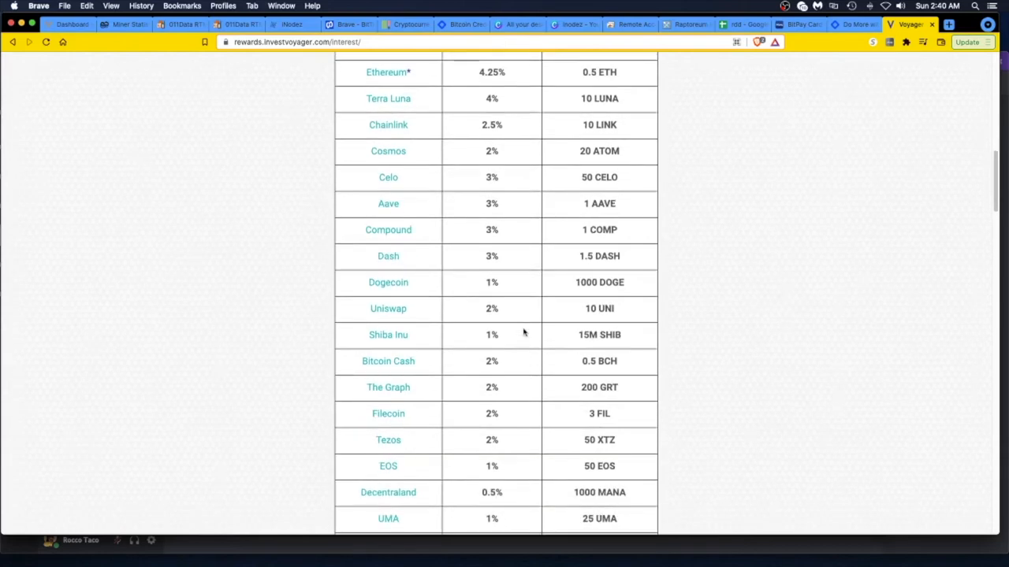
scroll(down, 3)
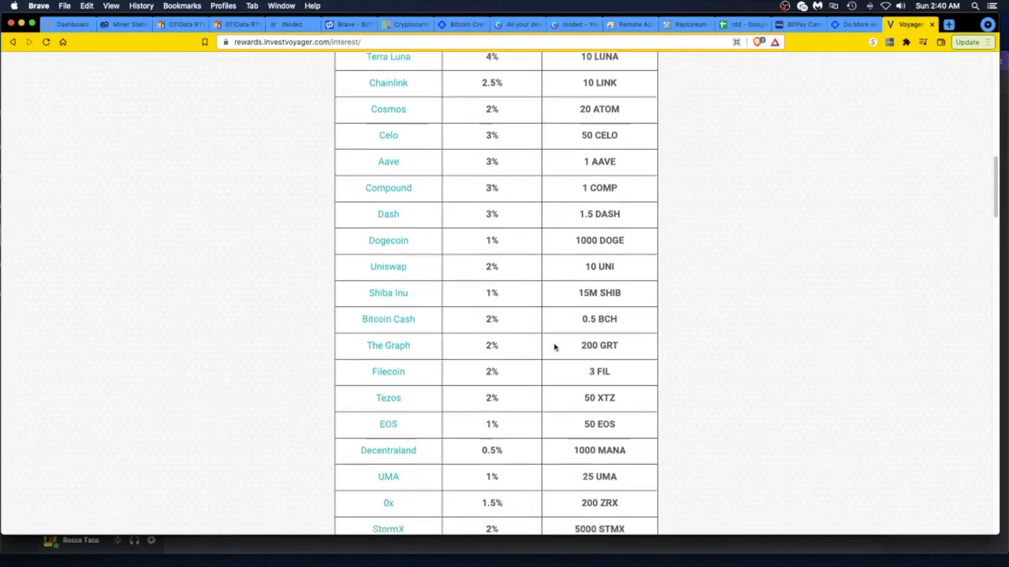
scroll(down, 3)
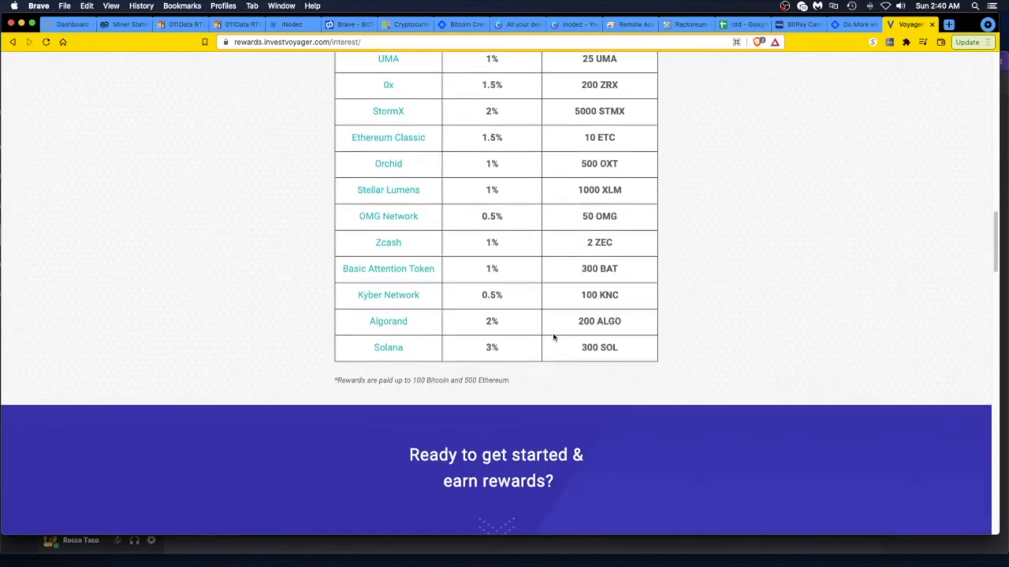
scroll(down, 3)
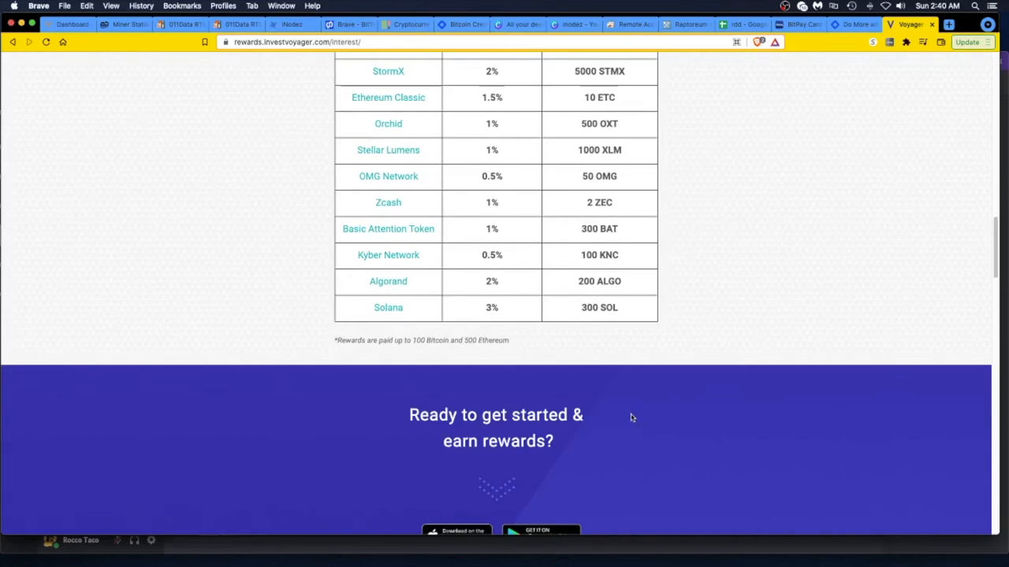
scroll(down, 3)
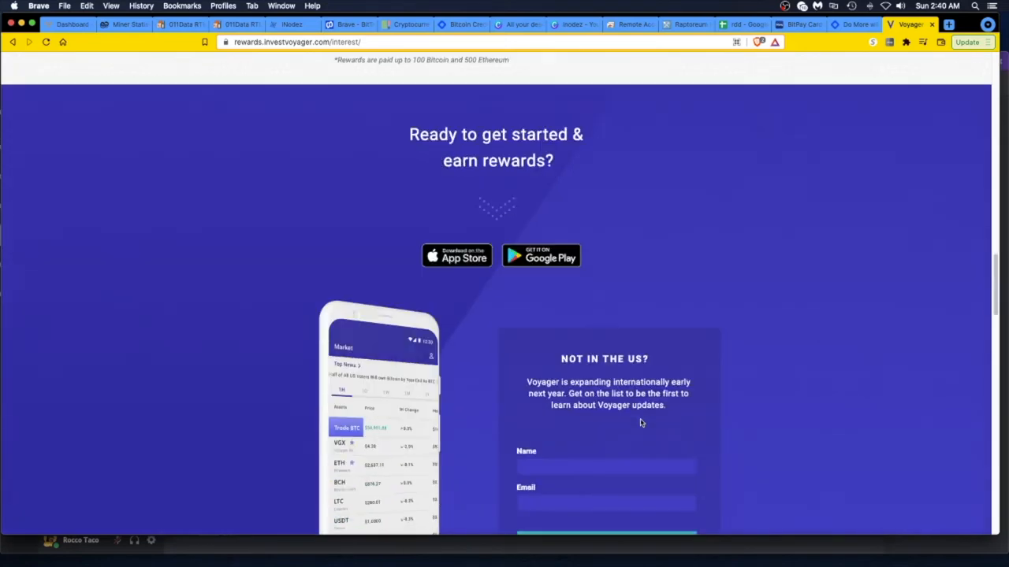
scroll(down, 3)
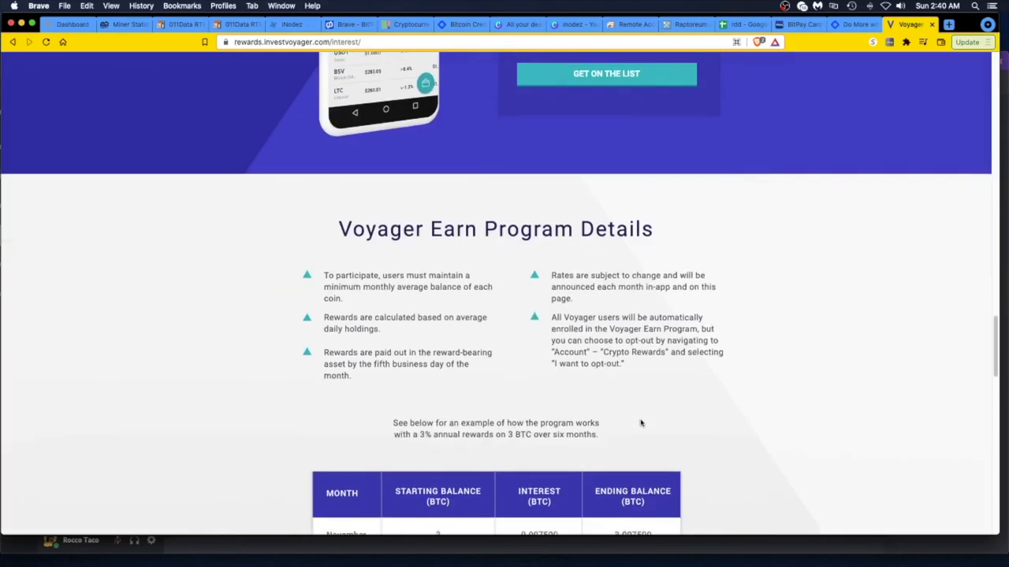
scroll(down, 3)
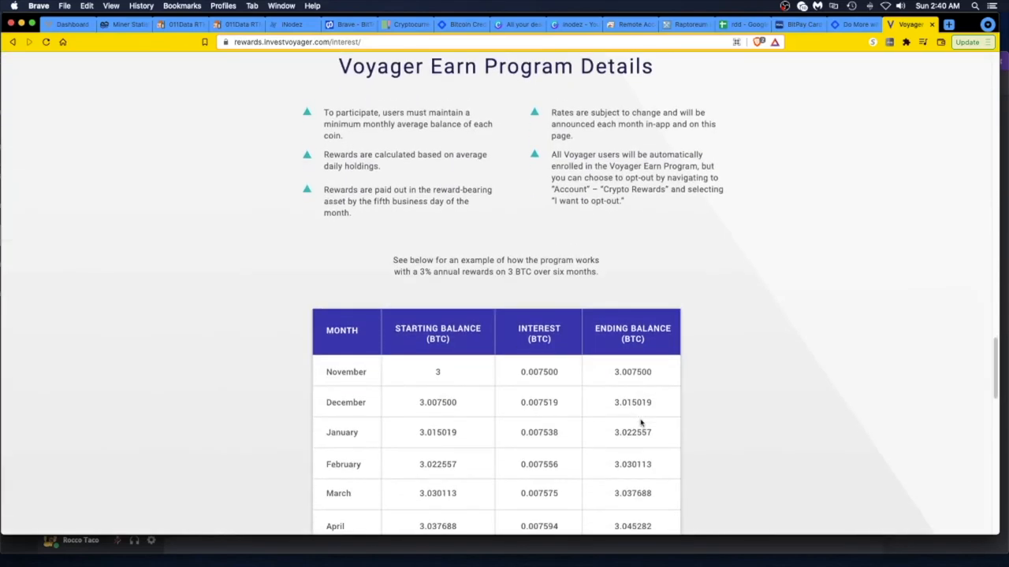
scroll(down, 3)
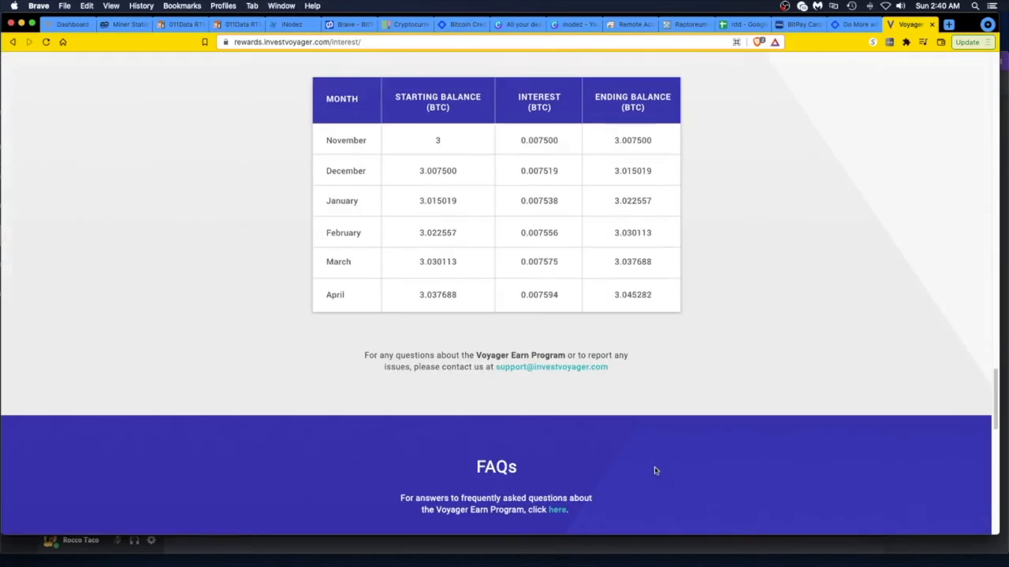
scroll(down, 3)
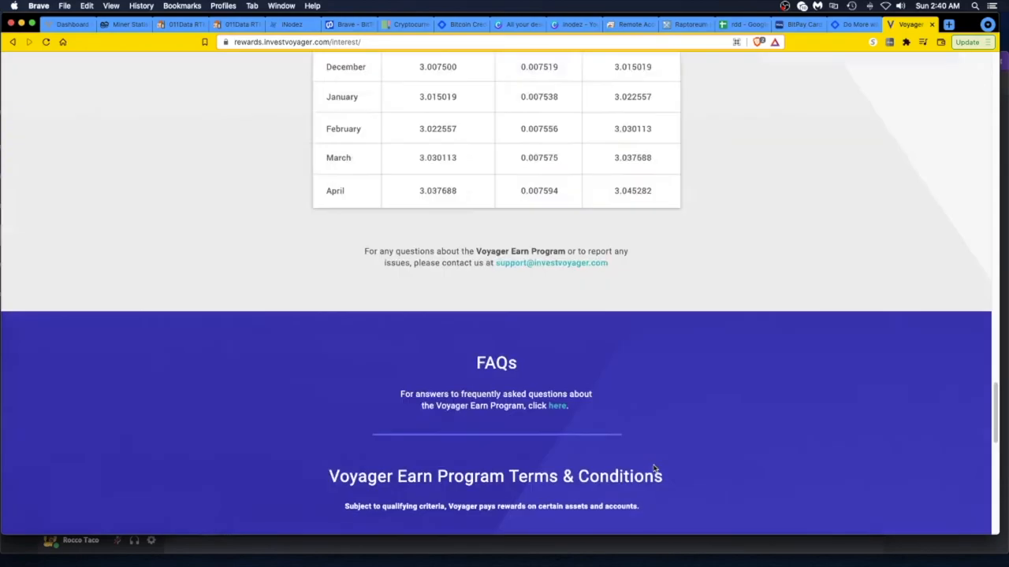
scroll(down, 3)
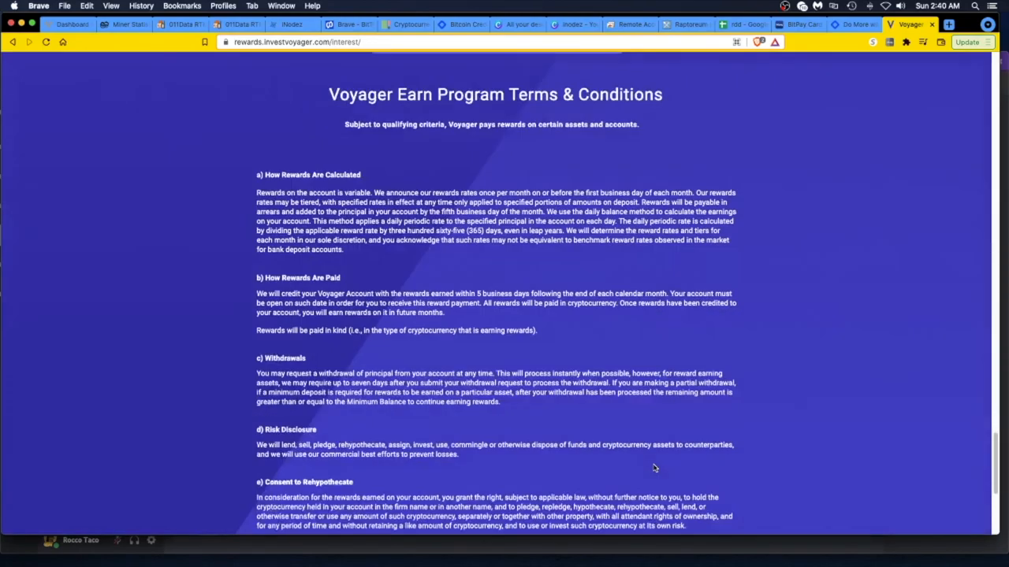
scroll(down, 3)
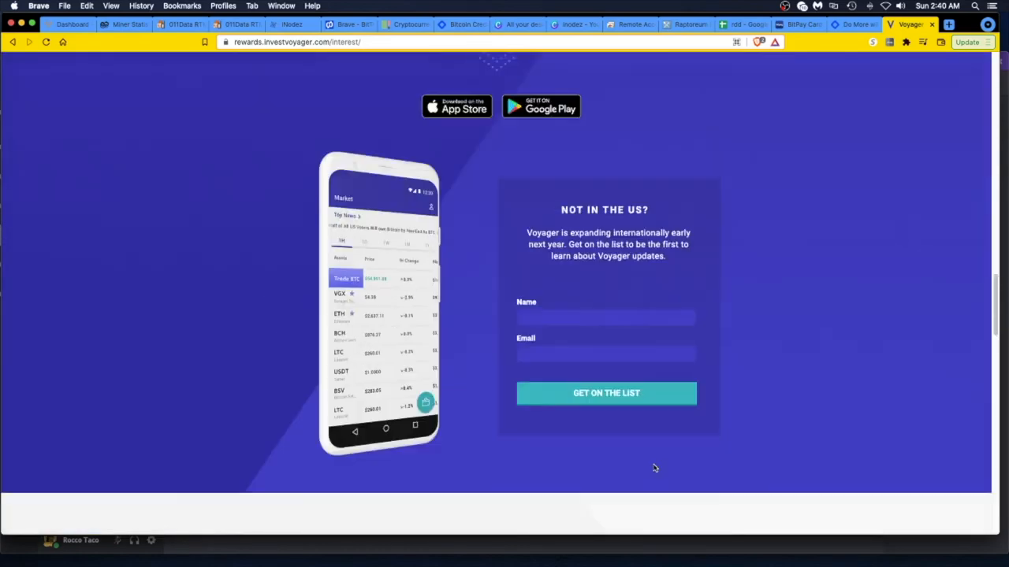
scroll(down, 3)
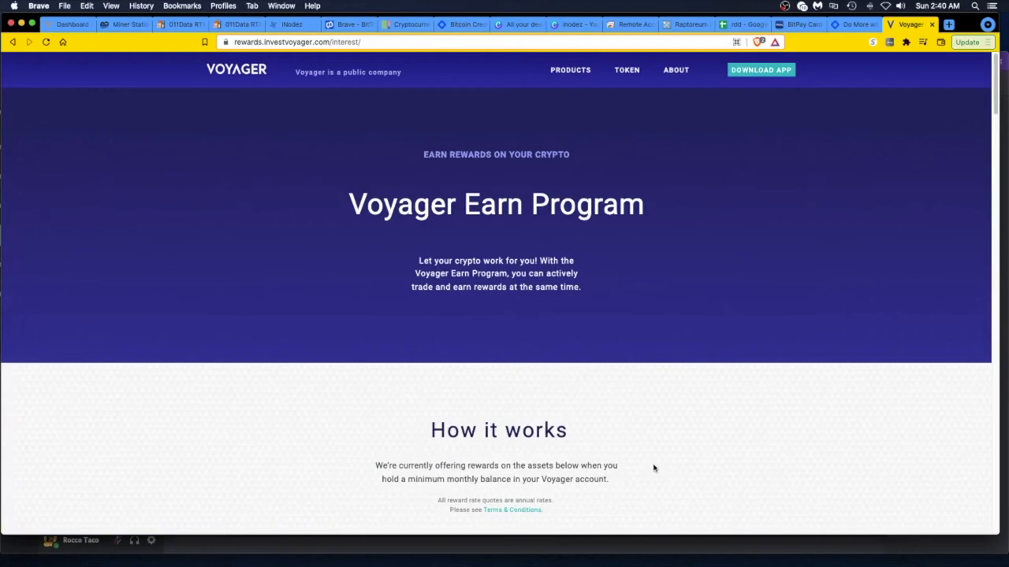
mouse_move(721, 211)
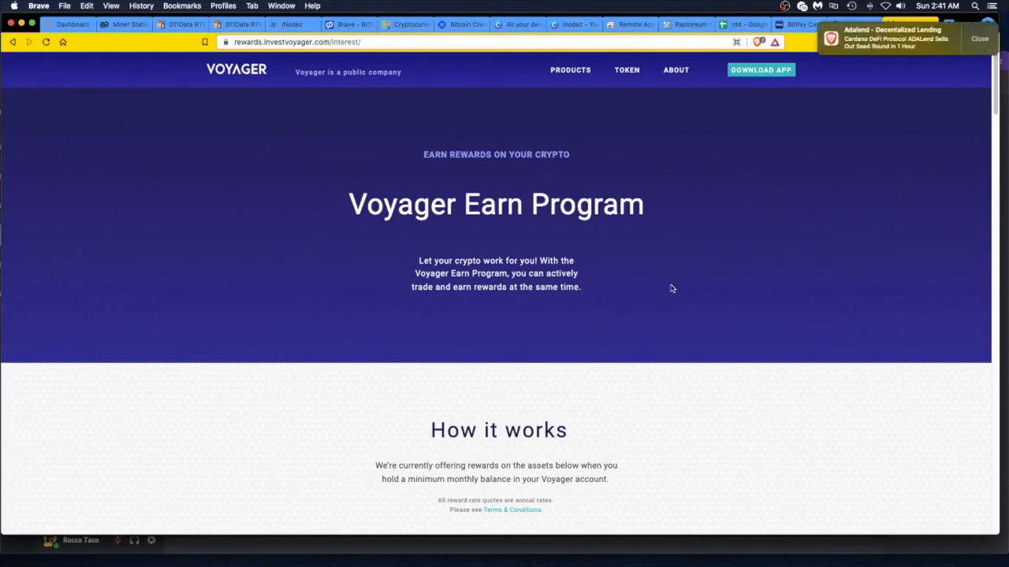
mouse_move(646, 267)
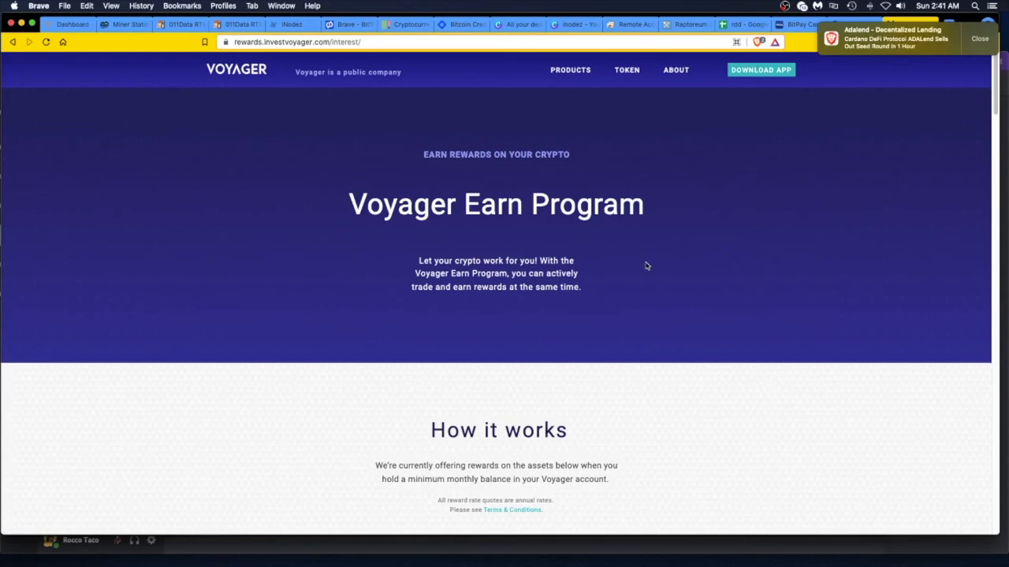
mouse_move(750, 202)
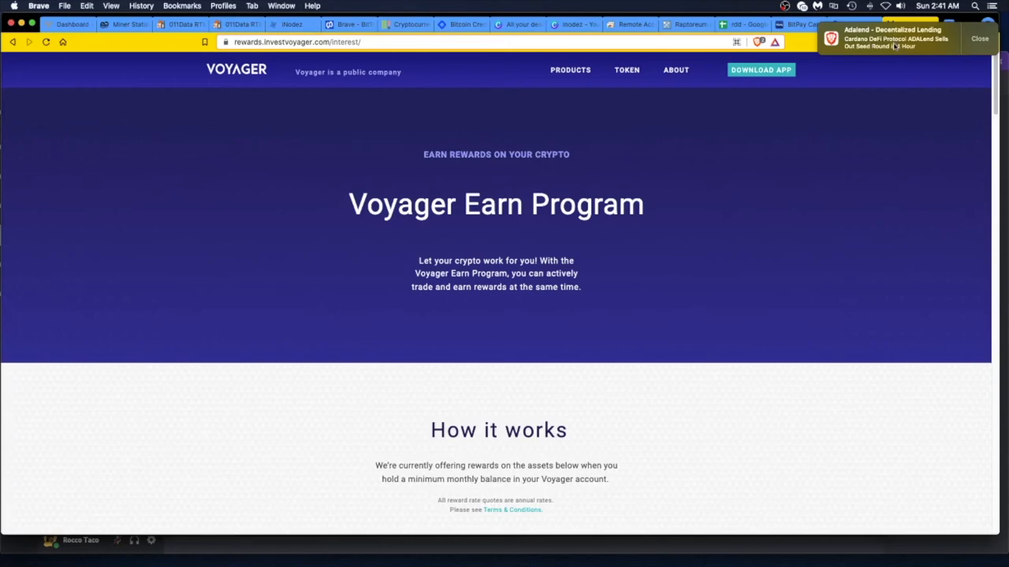
- Open the ADALend lending announcement, then return to the rdd rewards spreadsheet
click(898, 38)
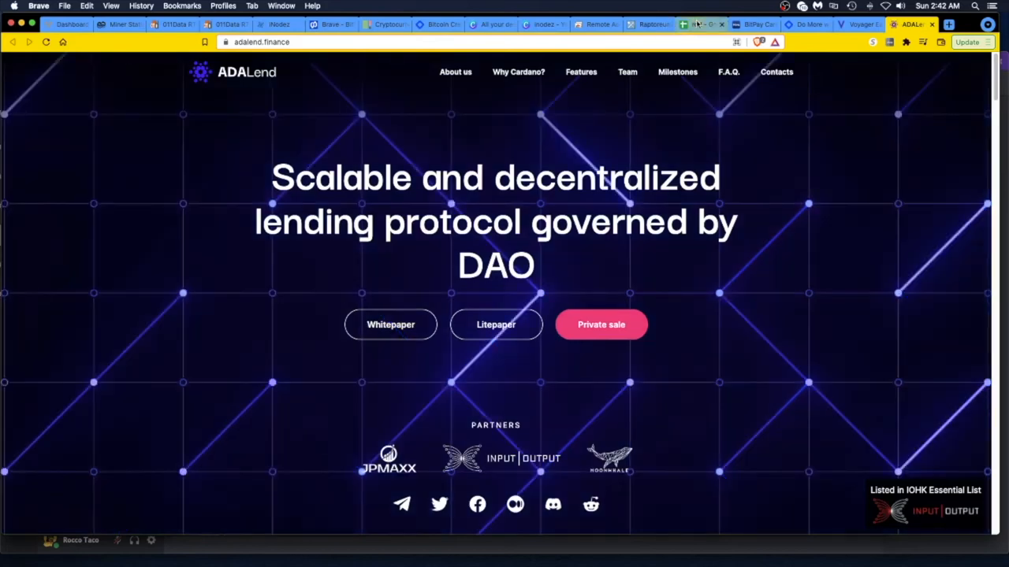
click(675, 25)
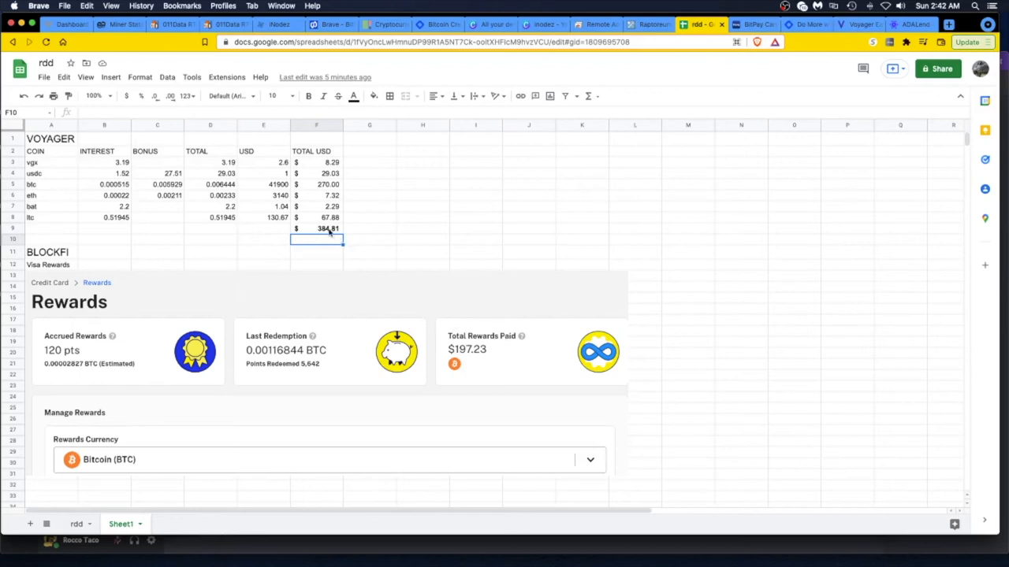
mouse_move(328, 233)
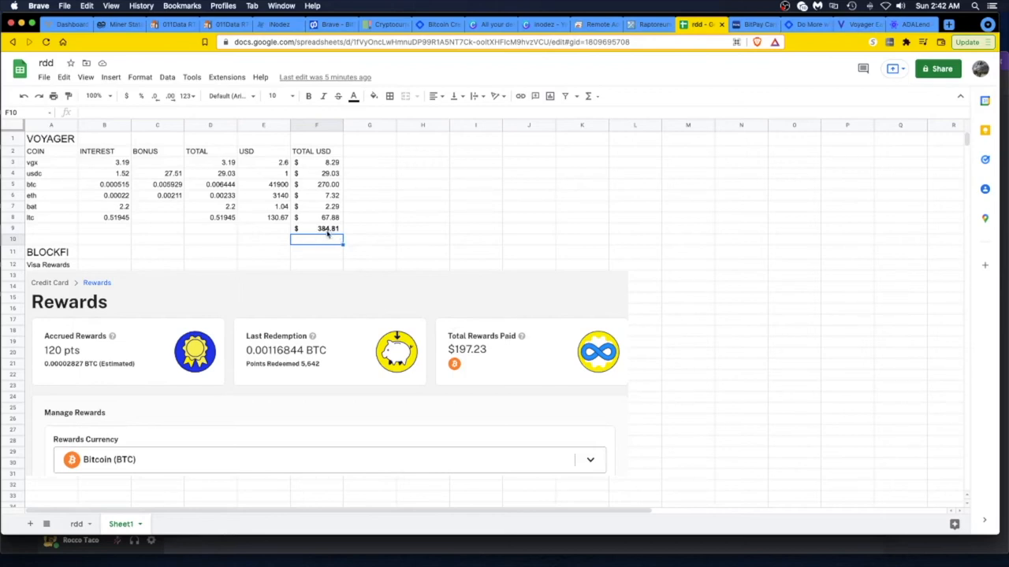
mouse_move(369, 218)
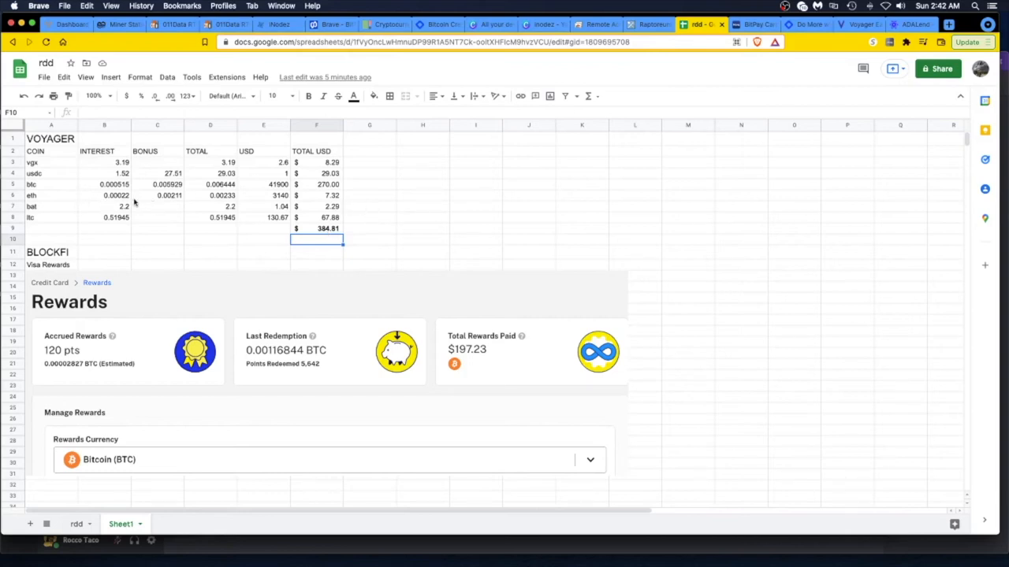
mouse_move(44, 170)
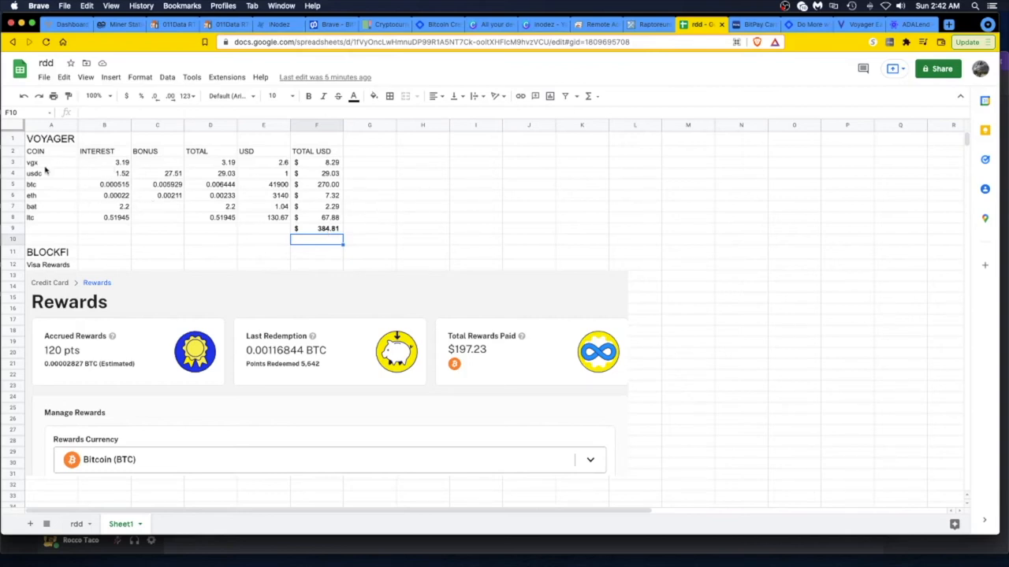
mouse_move(145, 168)
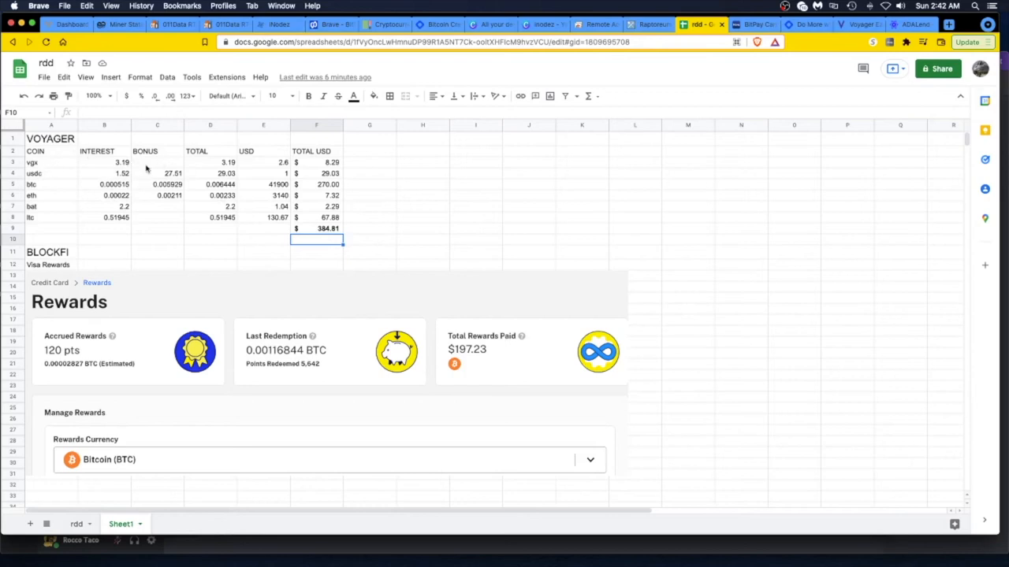
mouse_move(260, 189)
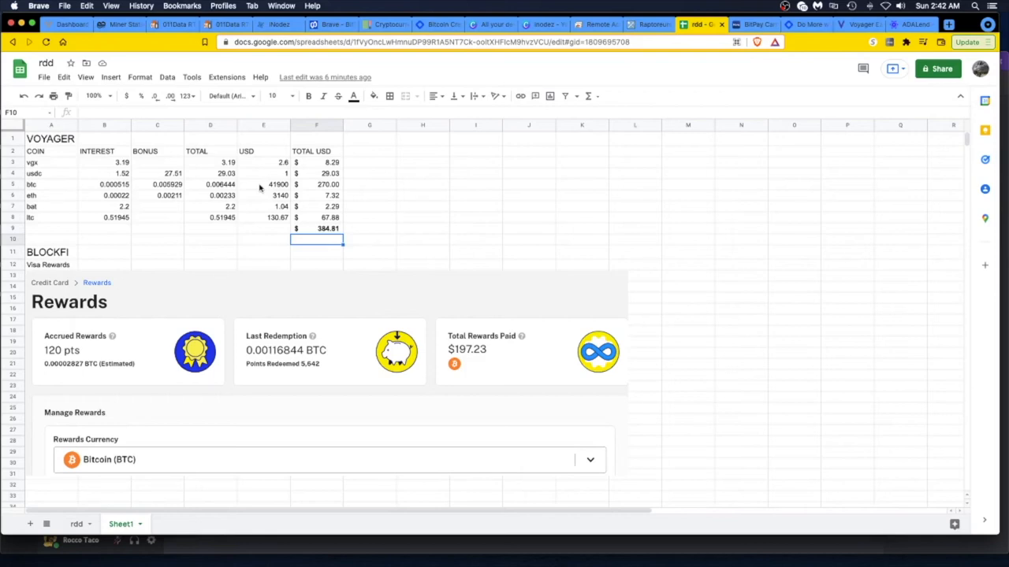
mouse_move(265, 211)
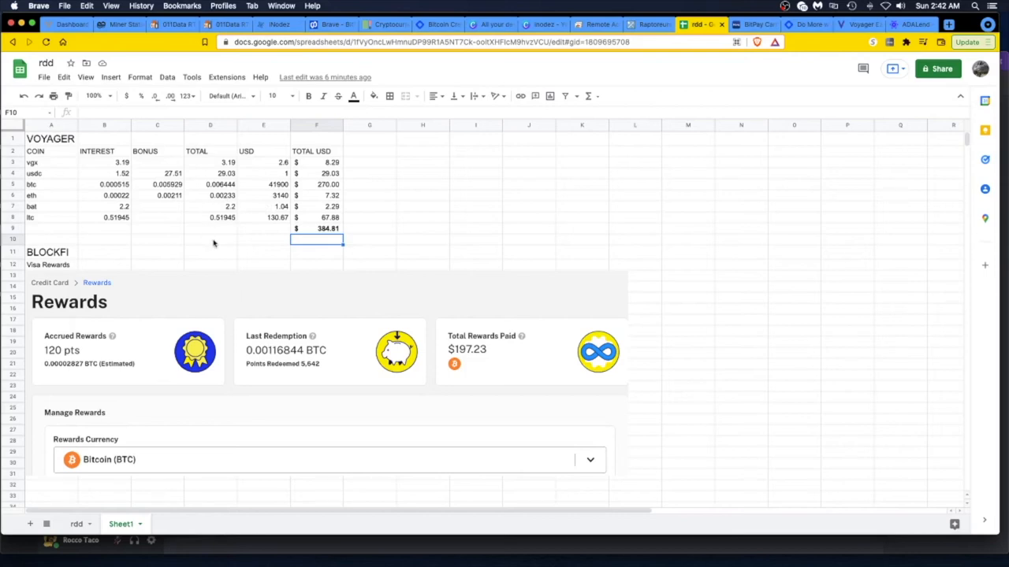
- Scroll down to the BlockFi Visa Rewards section below the Voyager totals
scroll(down, 3)
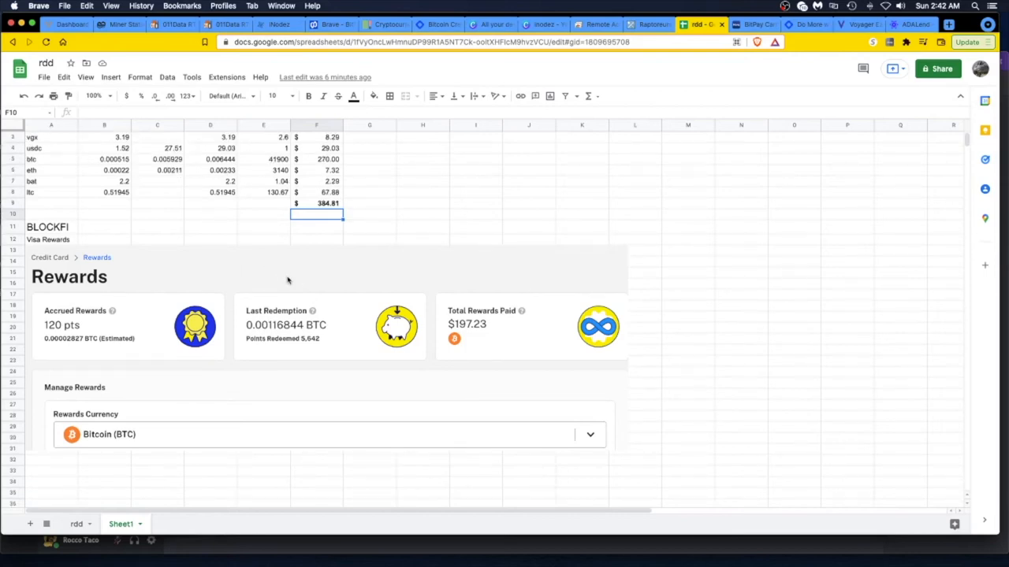
mouse_move(44, 249)
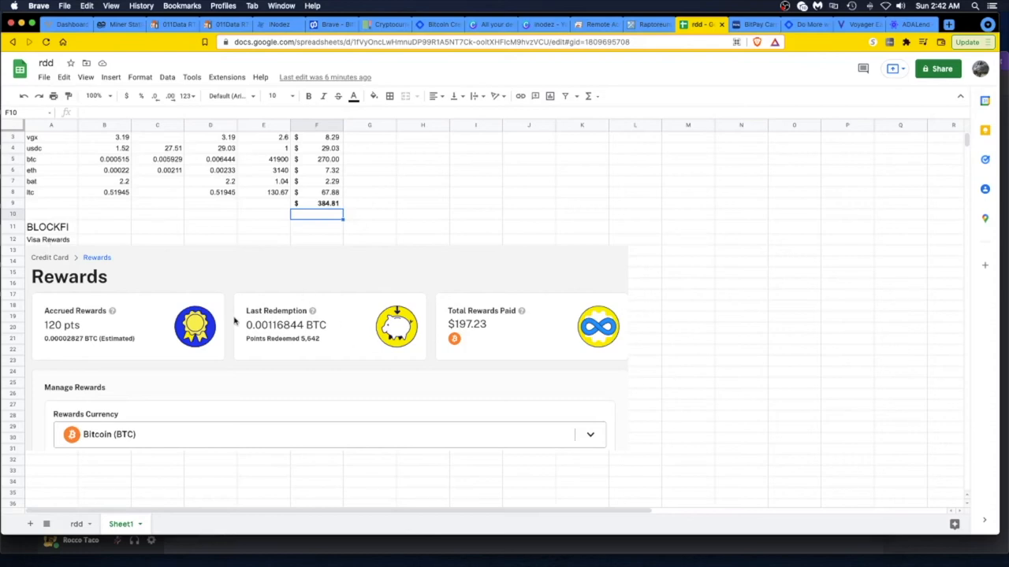
mouse_move(237, 423)
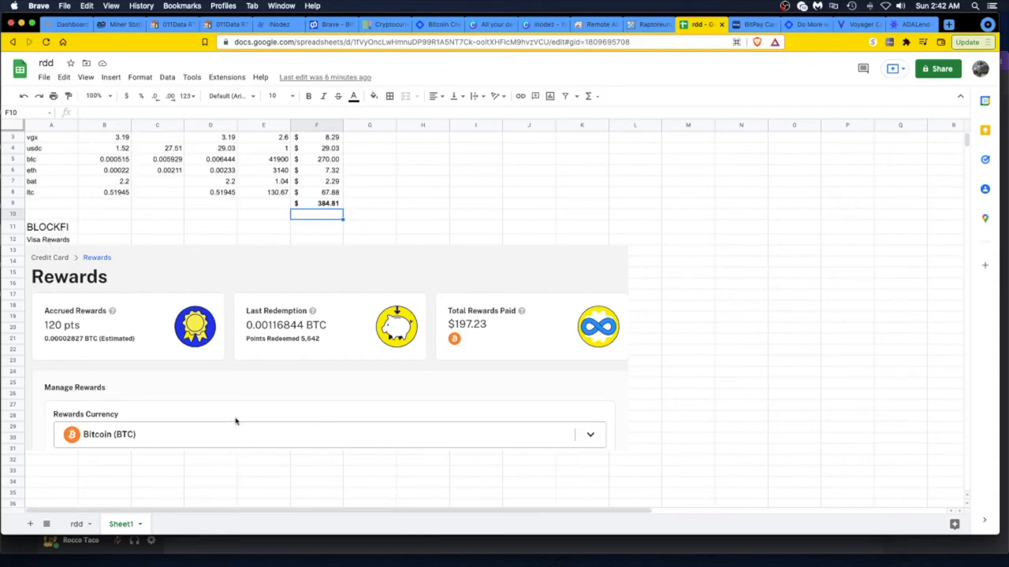
mouse_move(283, 344)
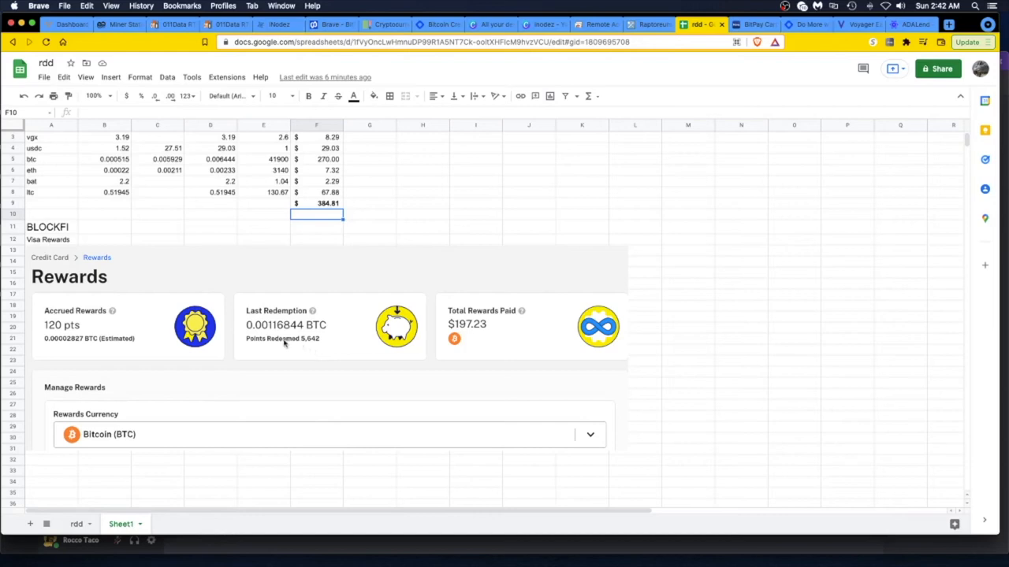
mouse_move(278, 372)
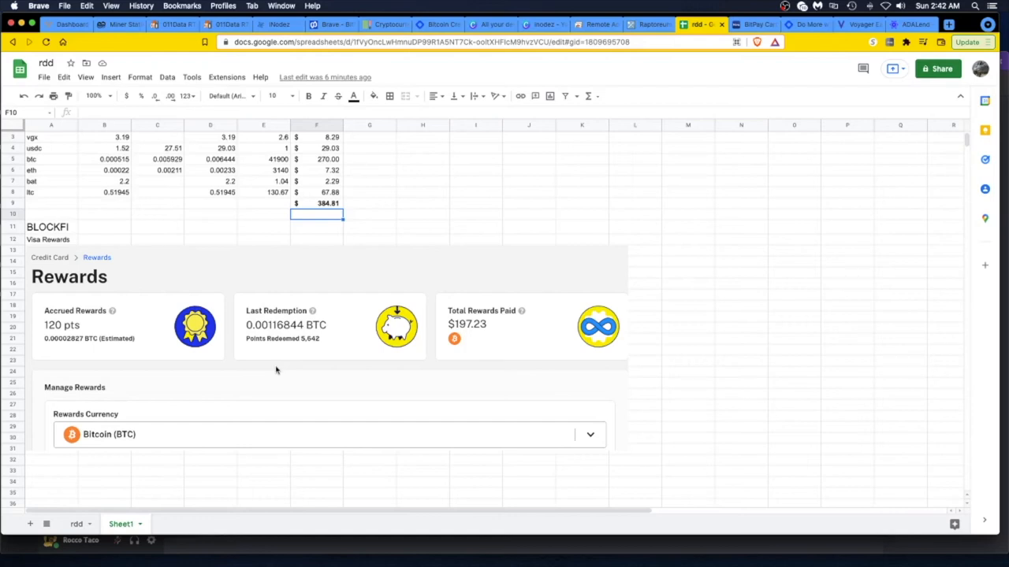
mouse_move(208, 369)
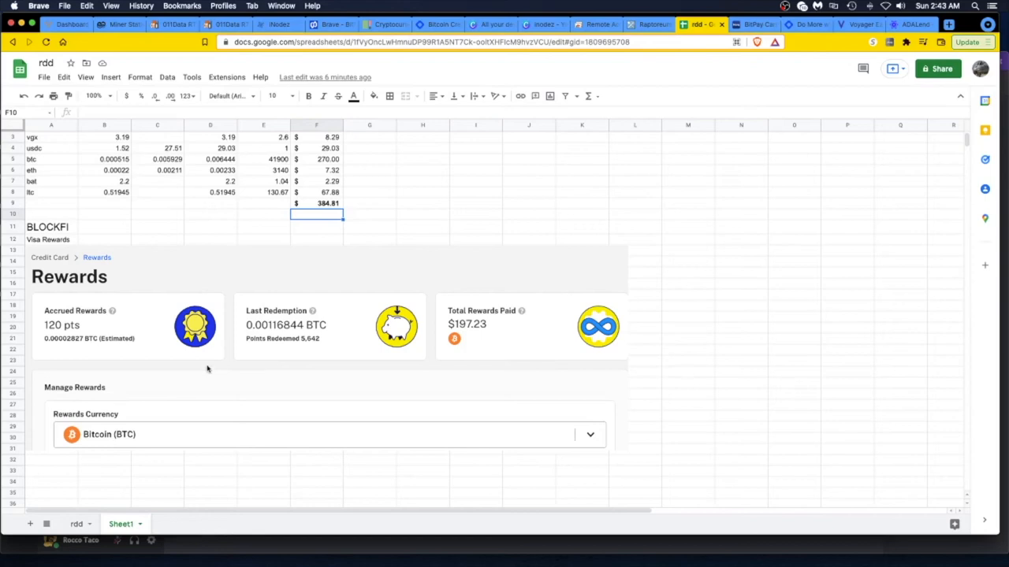
mouse_move(85, 236)
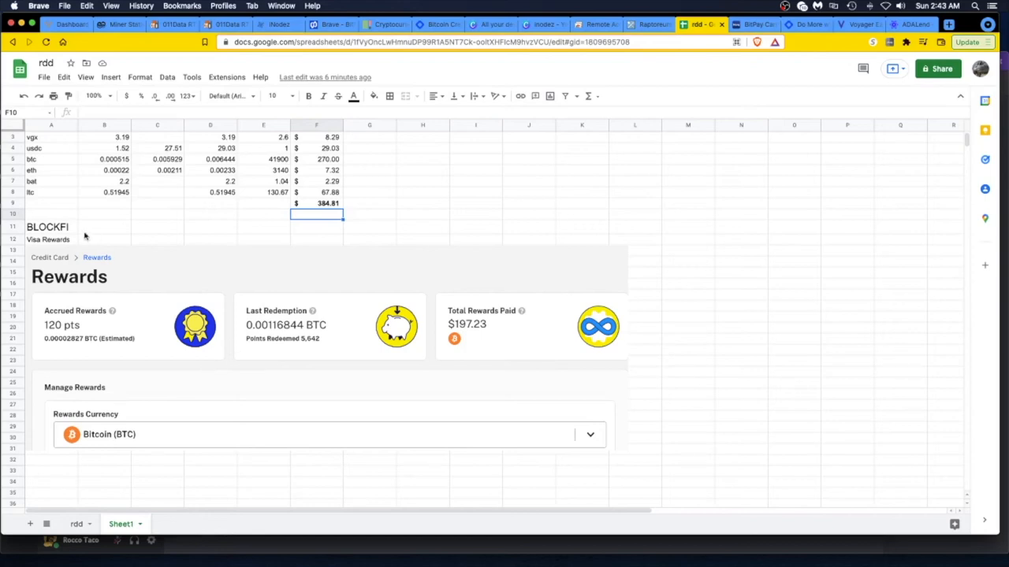
mouse_move(487, 287)
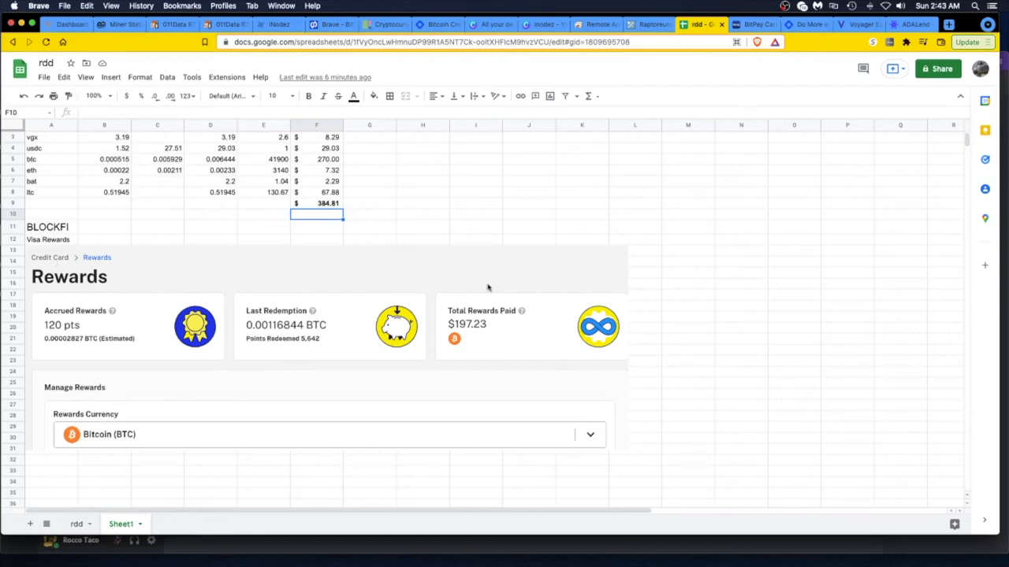
mouse_move(244, 363)
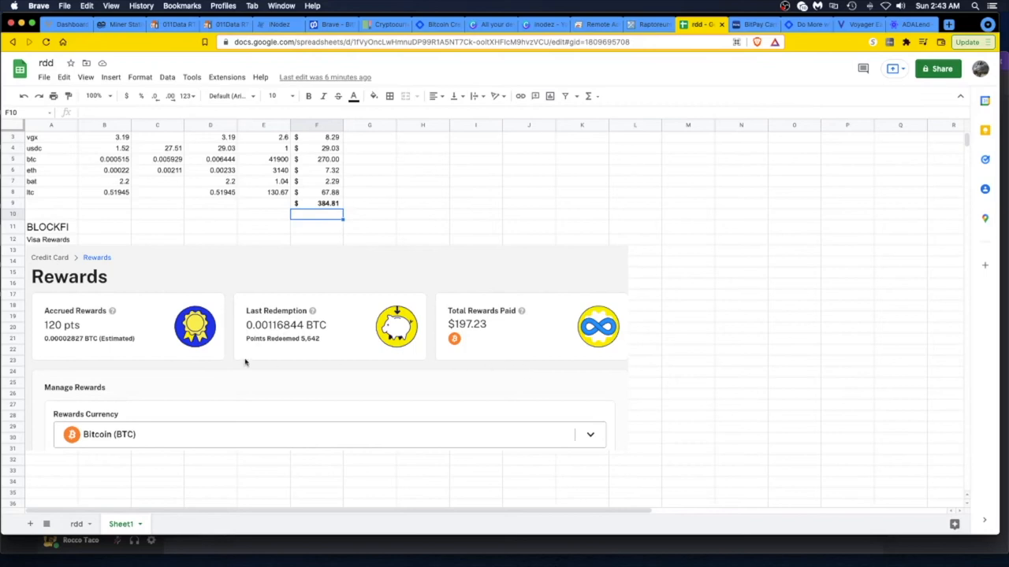
mouse_move(473, 331)
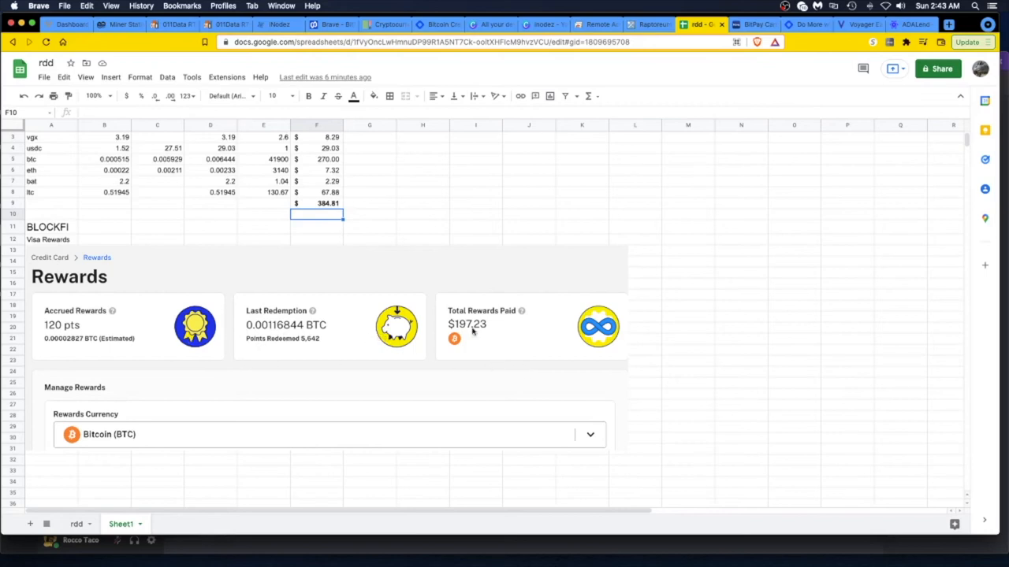
mouse_move(540, 360)
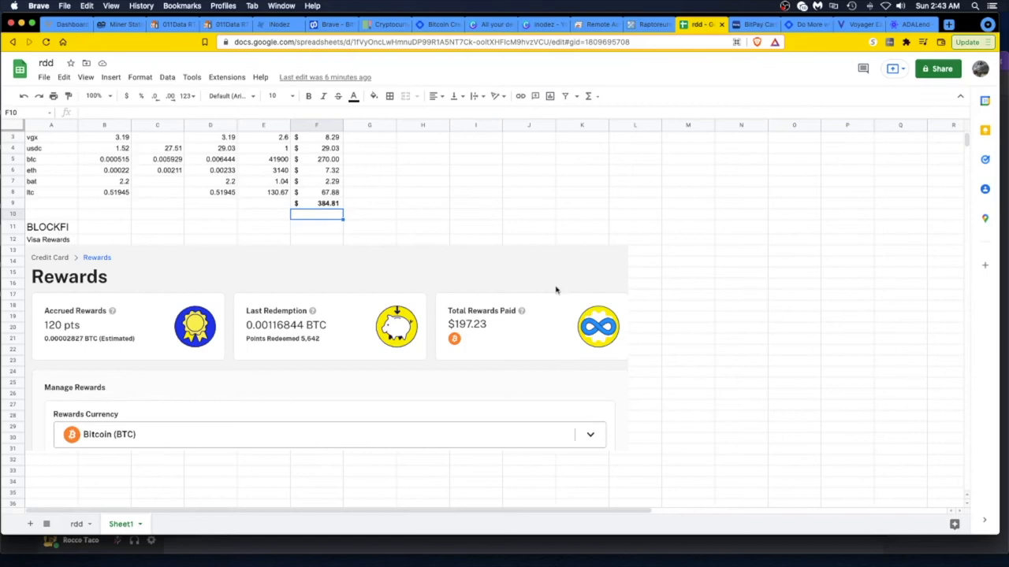
mouse_move(785, 107)
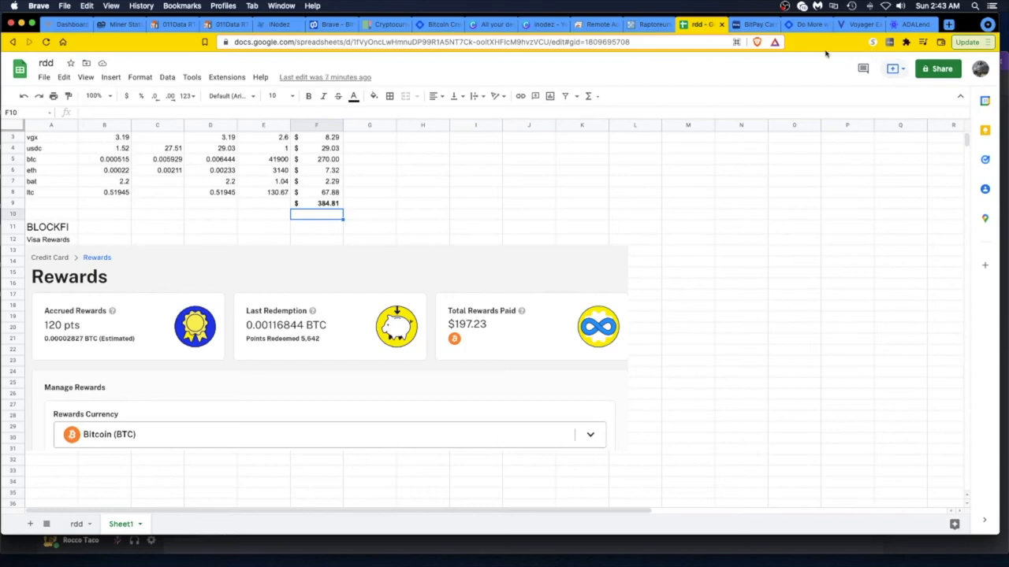
mouse_move(808, 25)
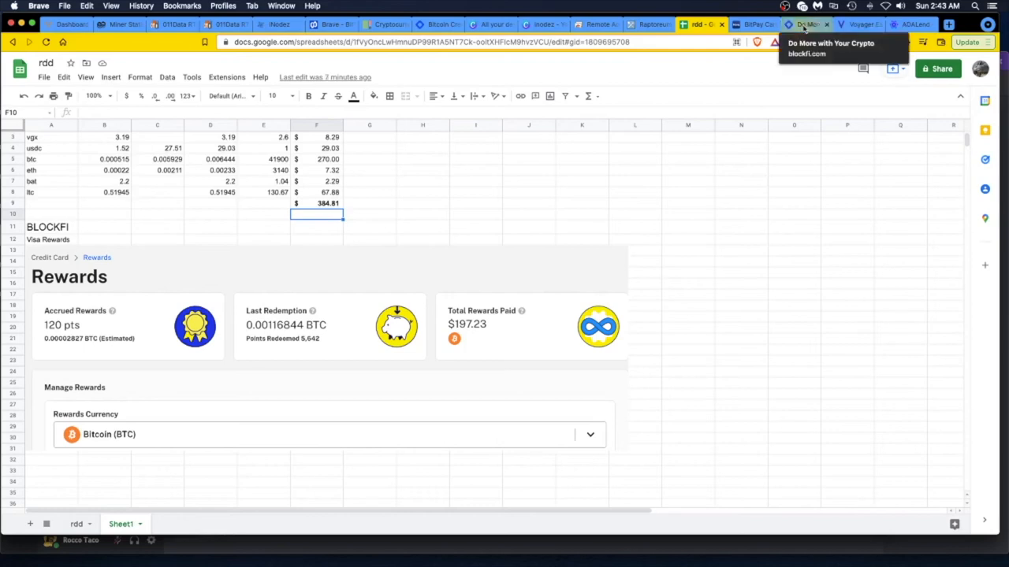
- Bring up the BlockFi homepage and scroll to its Rewards Visa card offer of 3.5% back in bitcoin
click(807, 25)
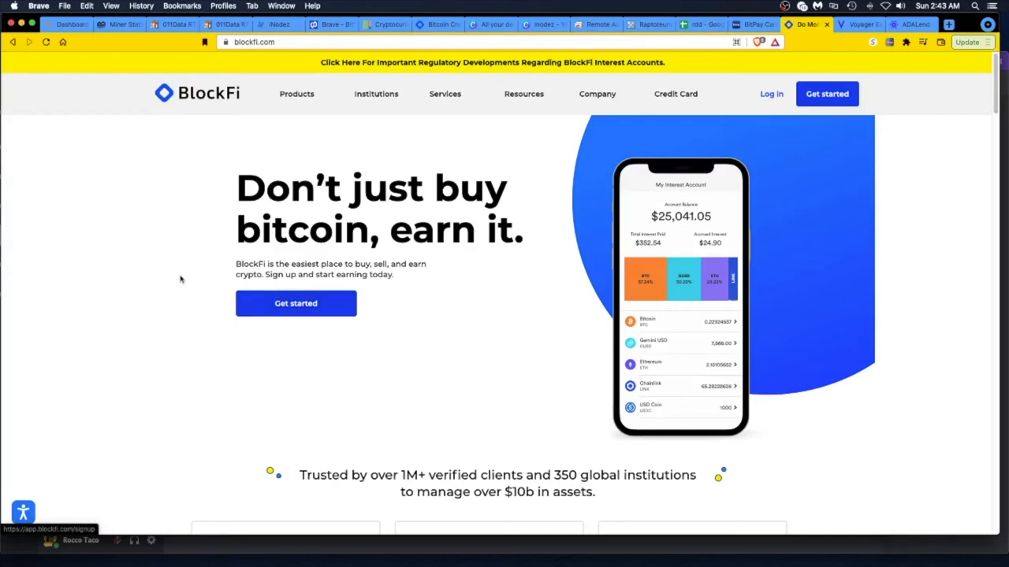
scroll(down, 3)
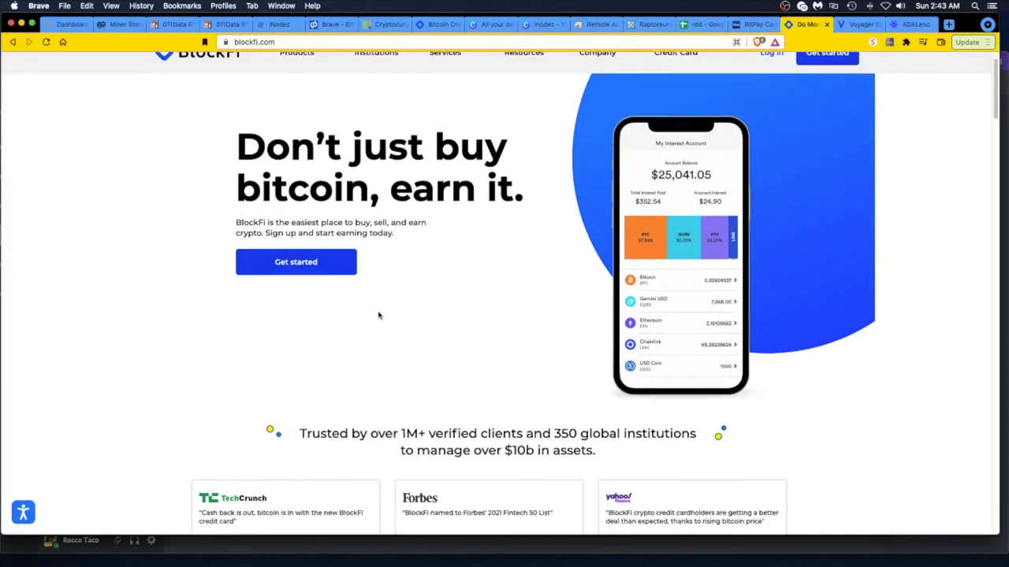
scroll(down, 3)
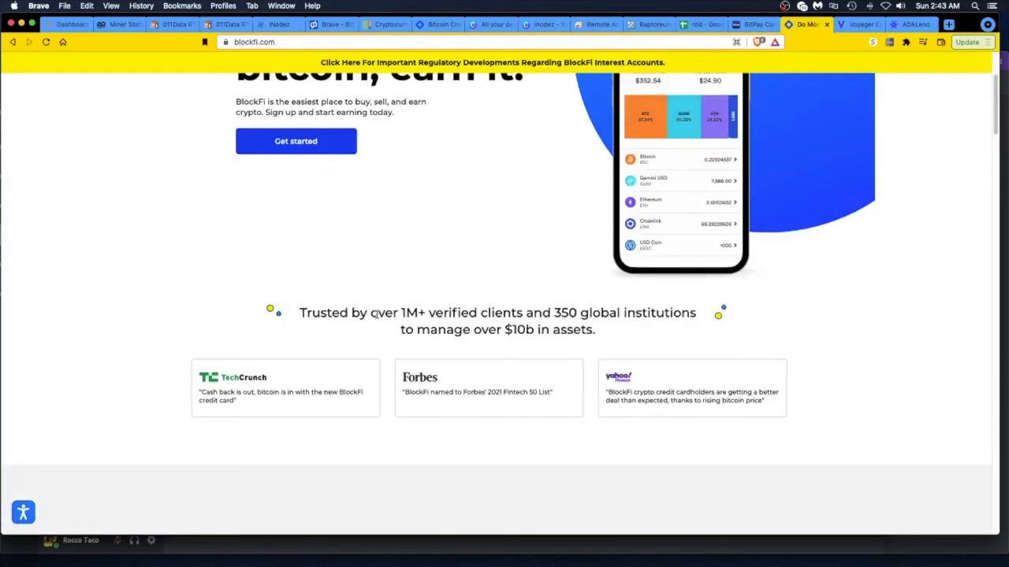
scroll(down, 3)
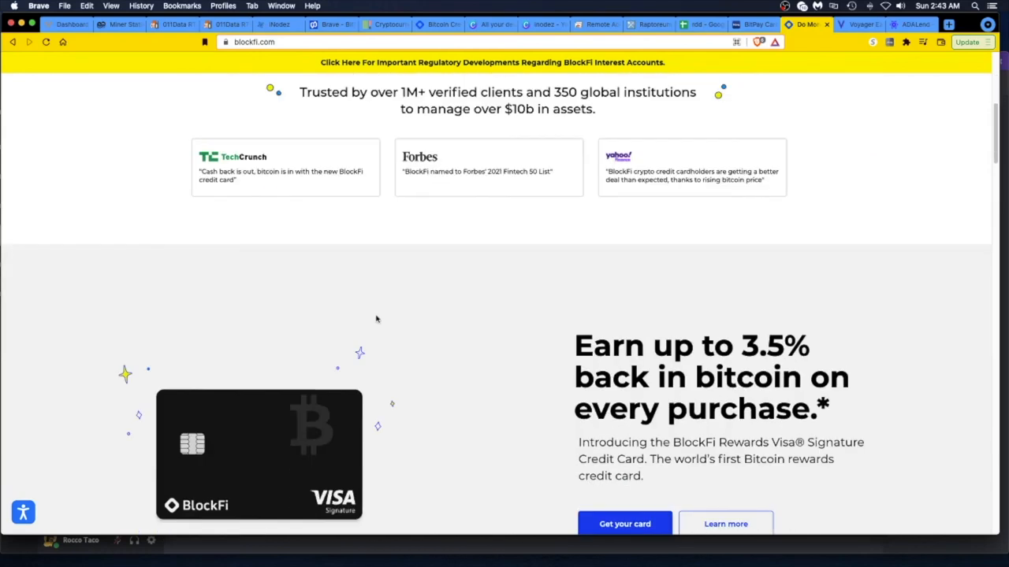
scroll(down, 3)
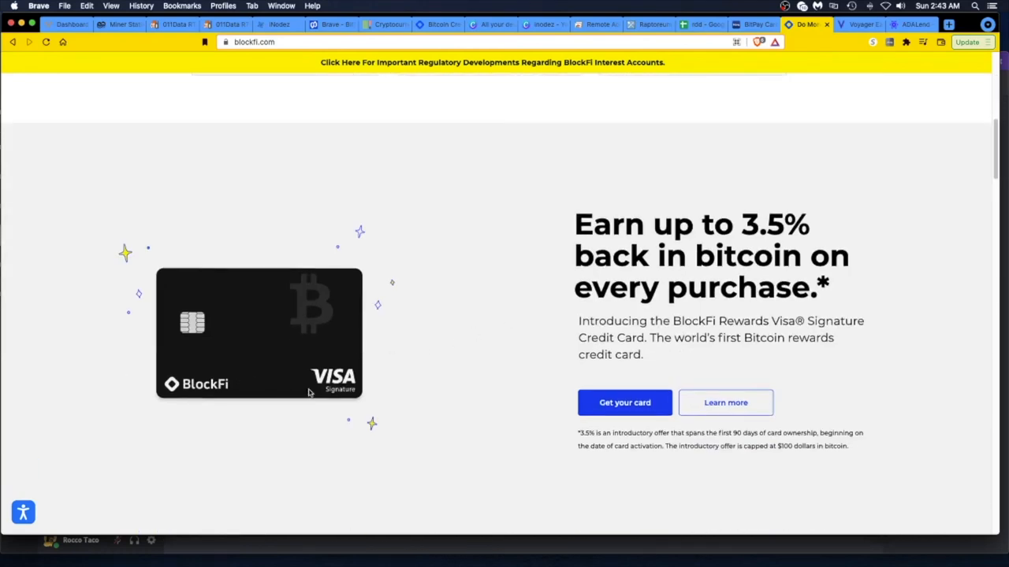
mouse_move(472, 370)
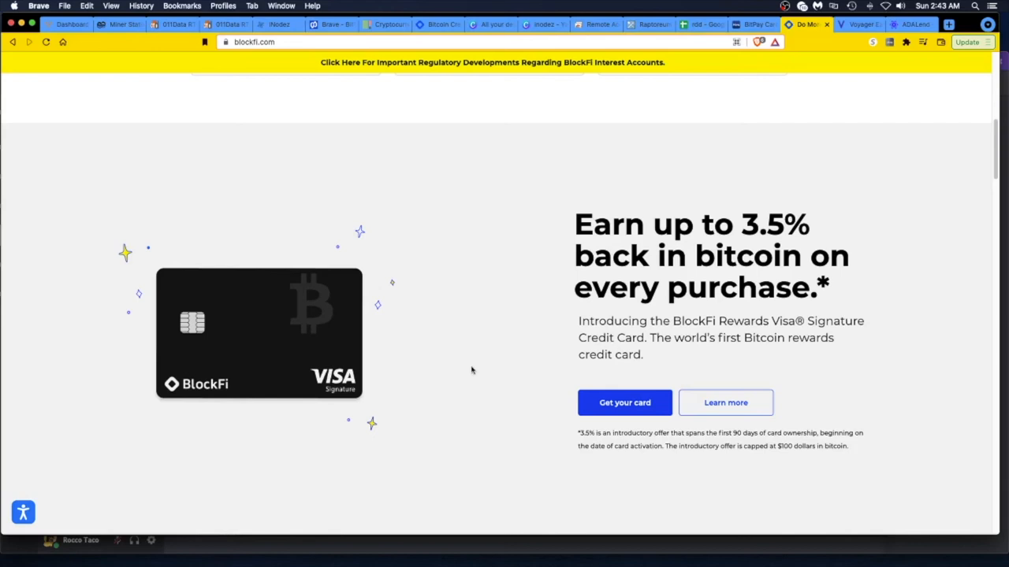
mouse_move(455, 359)
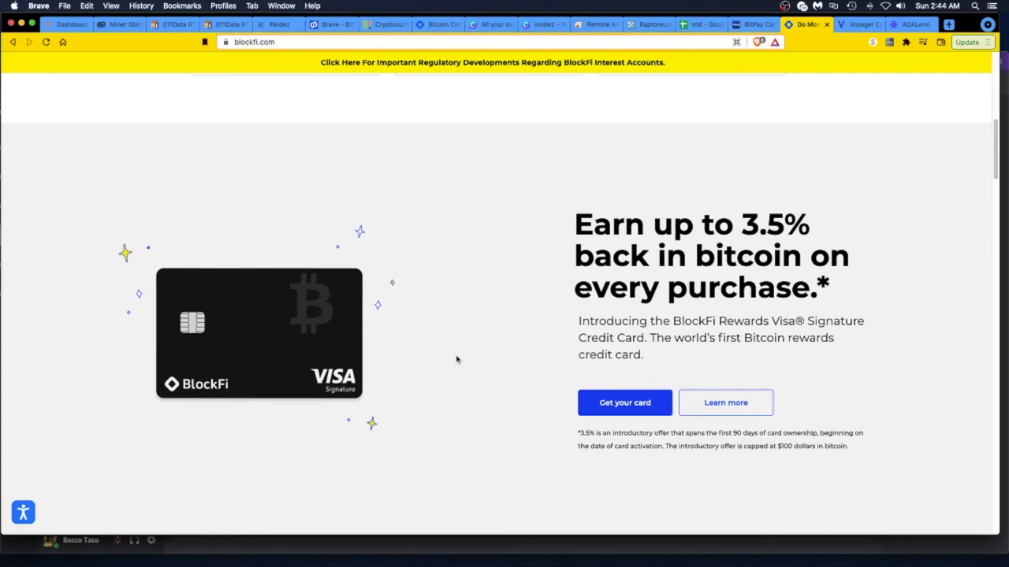
scroll(down, 3)
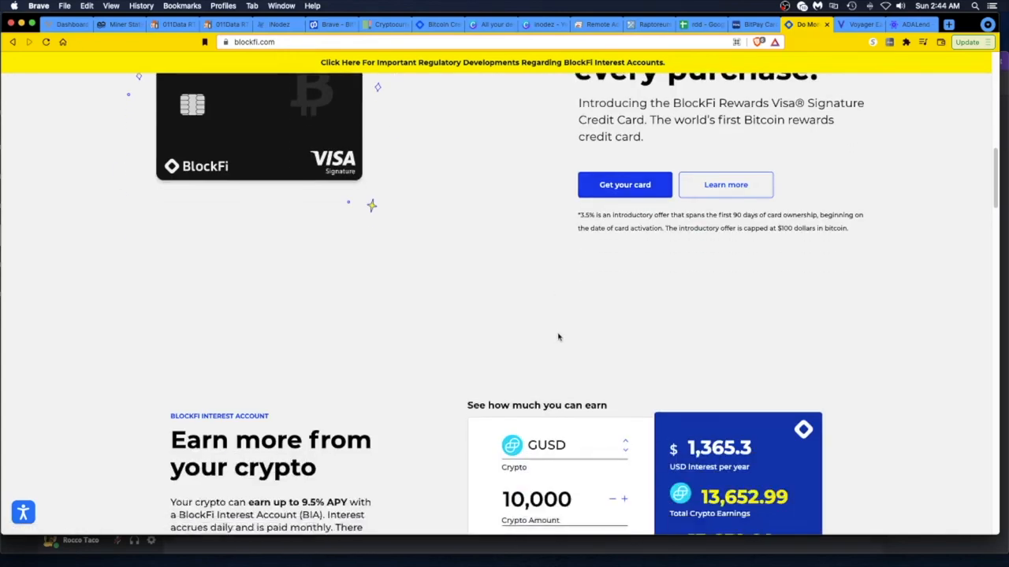
scroll(down, 3)
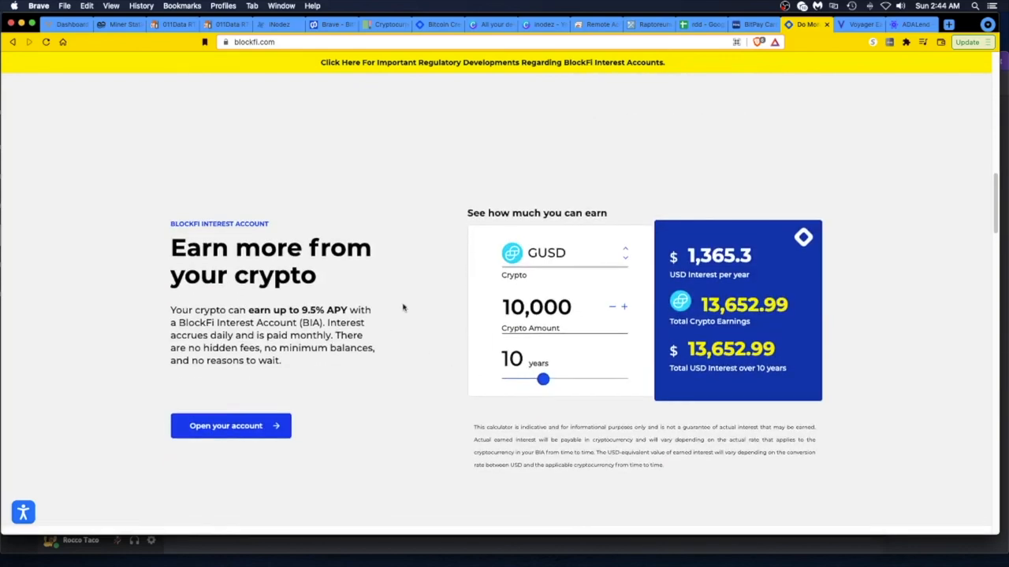
mouse_move(432, 253)
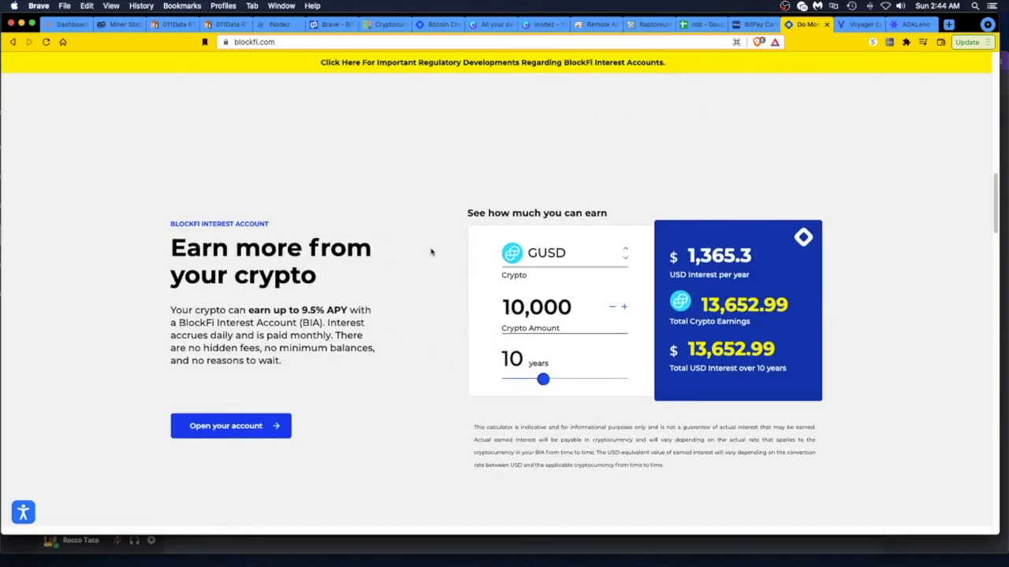
mouse_move(206, 309)
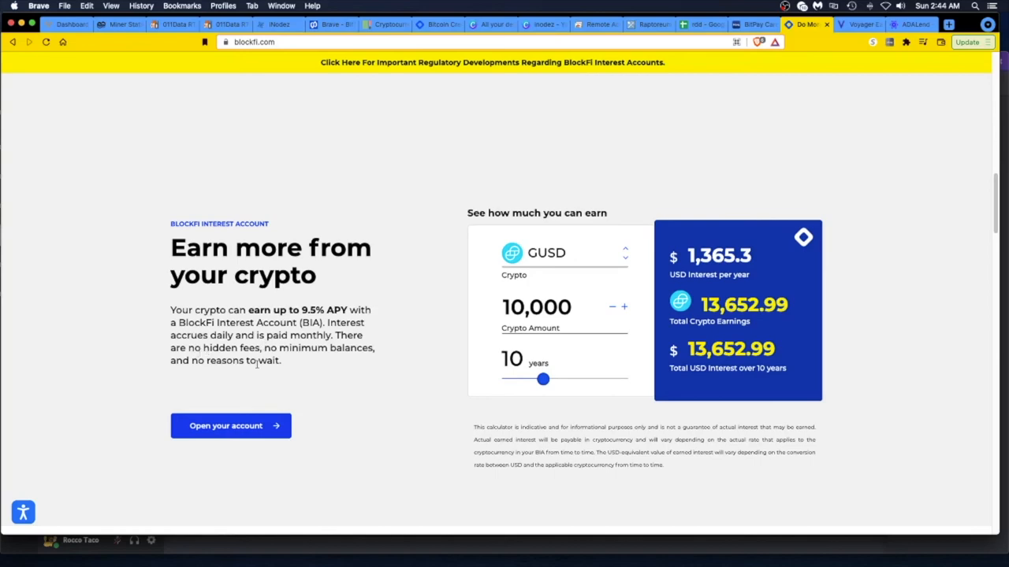
mouse_move(359, 372)
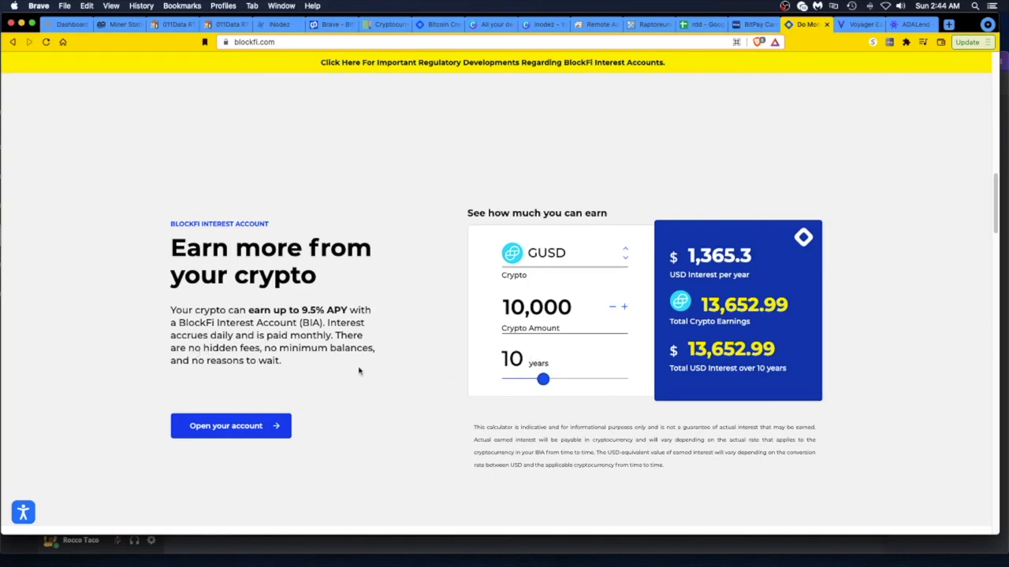
scroll(down, 3)
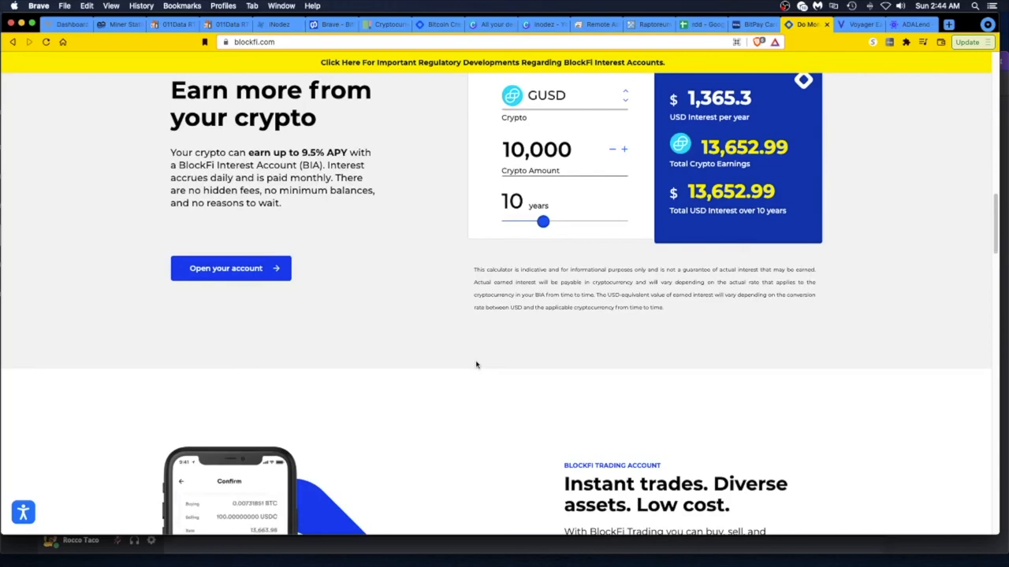
scroll(down, 3)
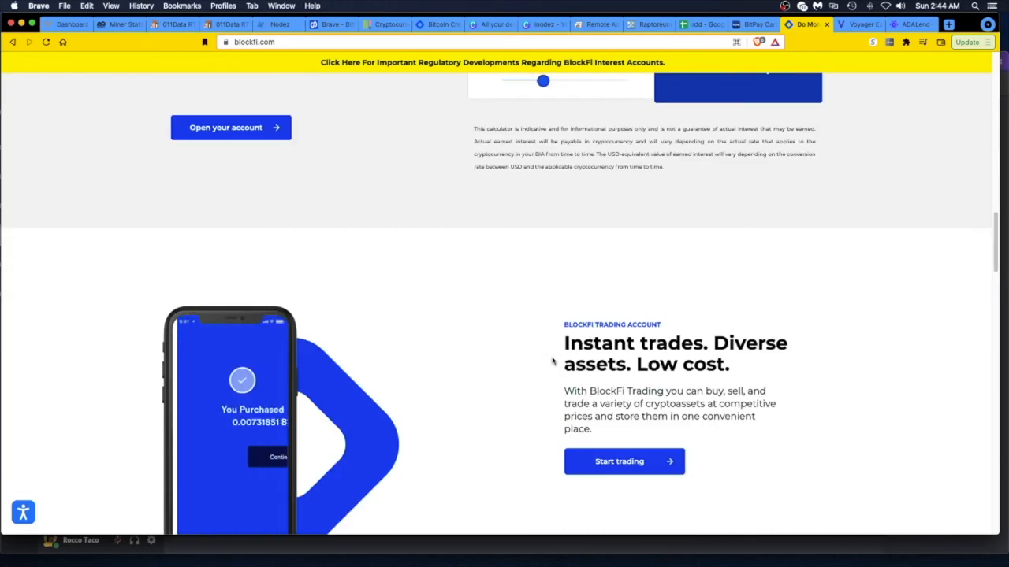
scroll(down, 3)
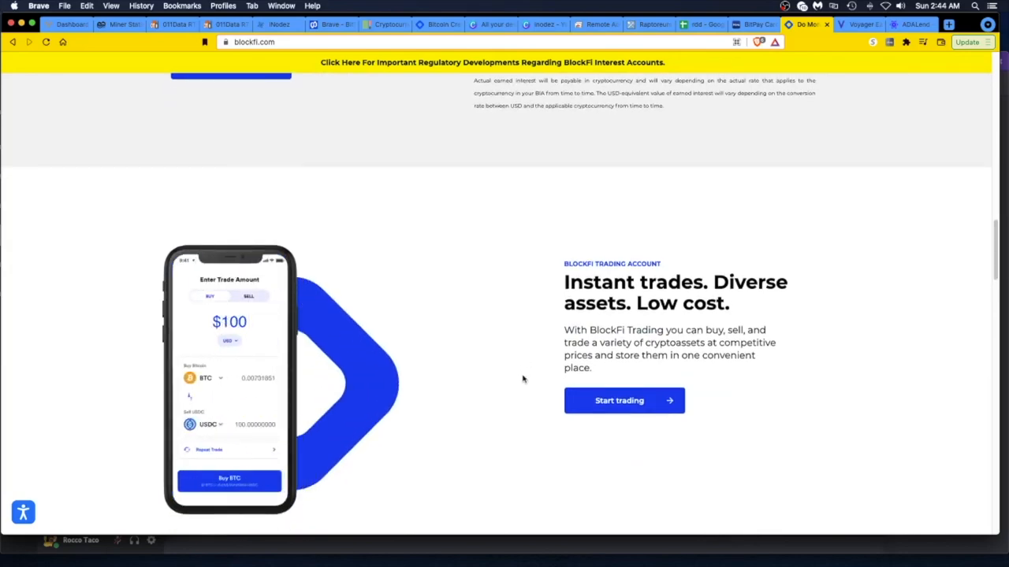
scroll(down, 3)
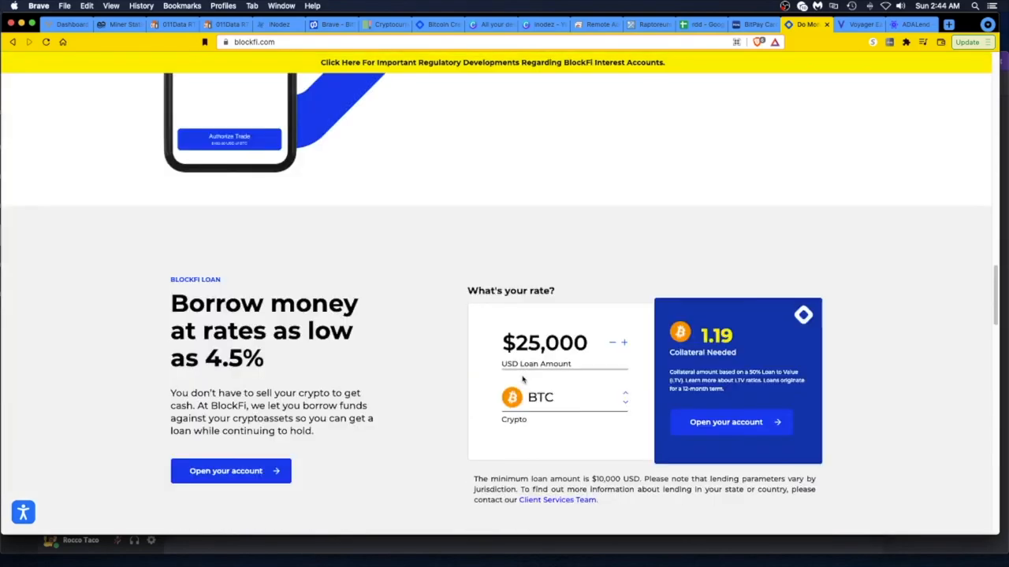
scroll(up, 3)
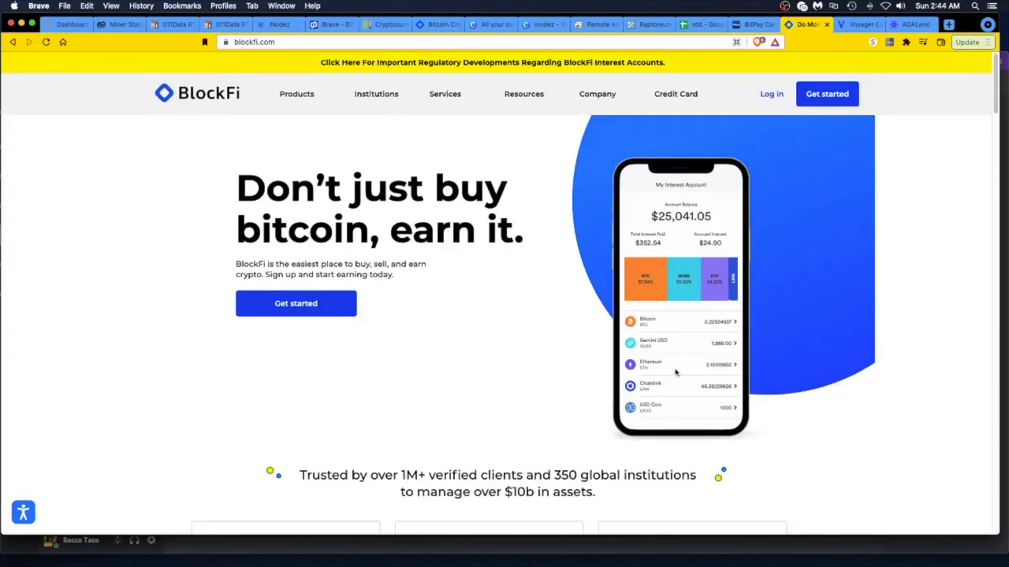
mouse_move(709, 43)
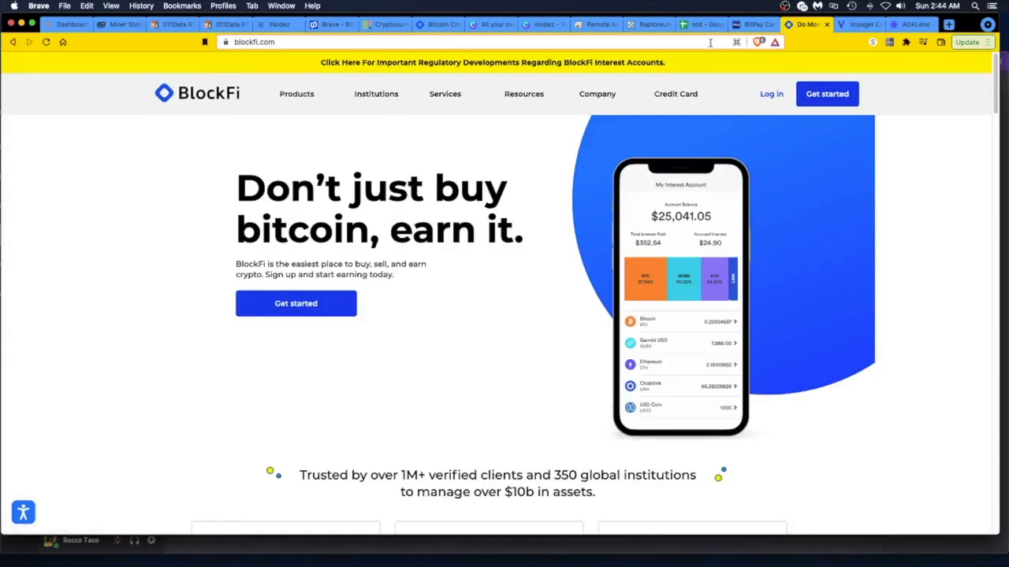
mouse_move(700, 25)
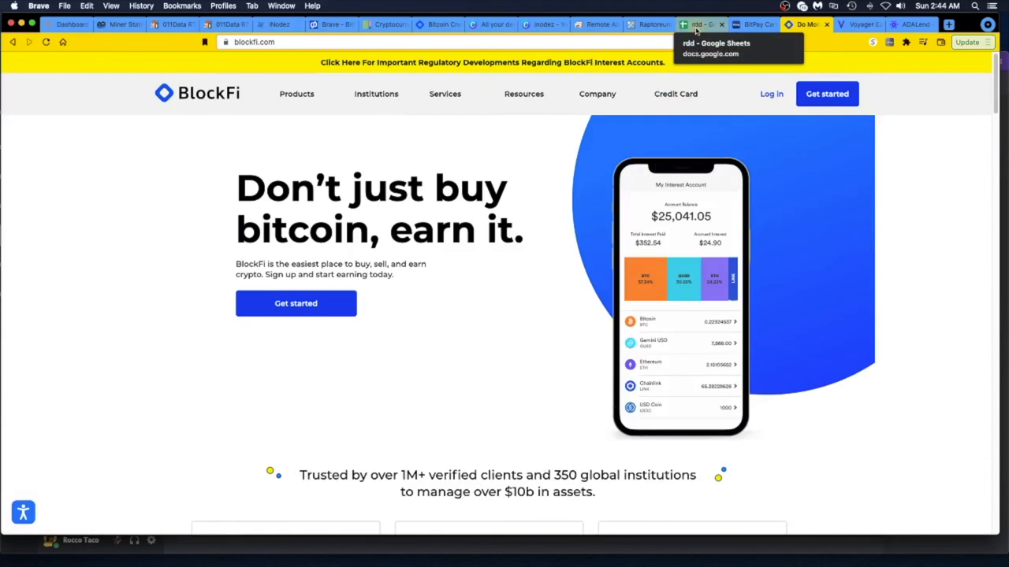
- Return to the rdd spreadsheet showing the Voyager totals and BlockFi rewards
click(700, 25)
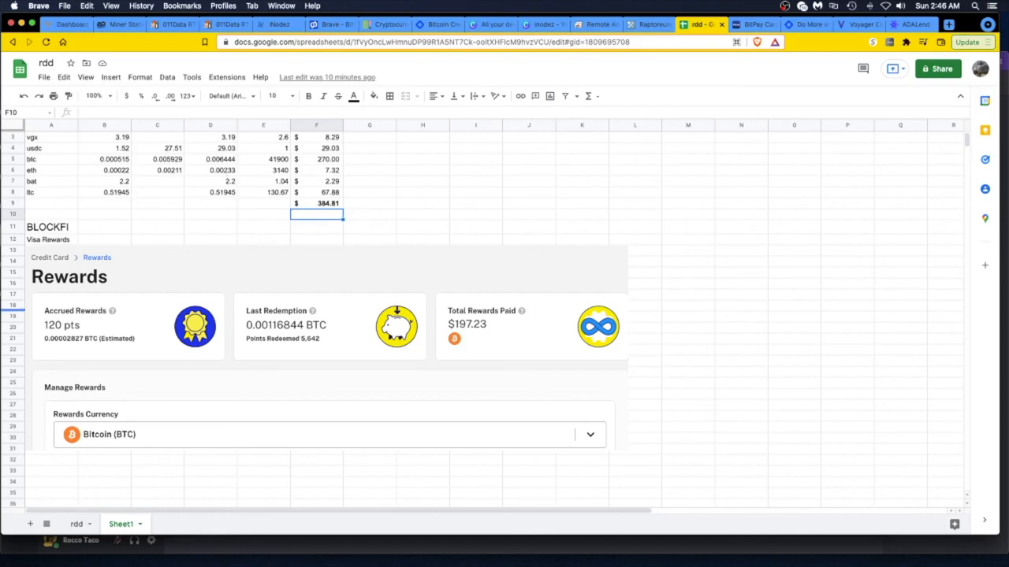
mouse_move(224, 435)
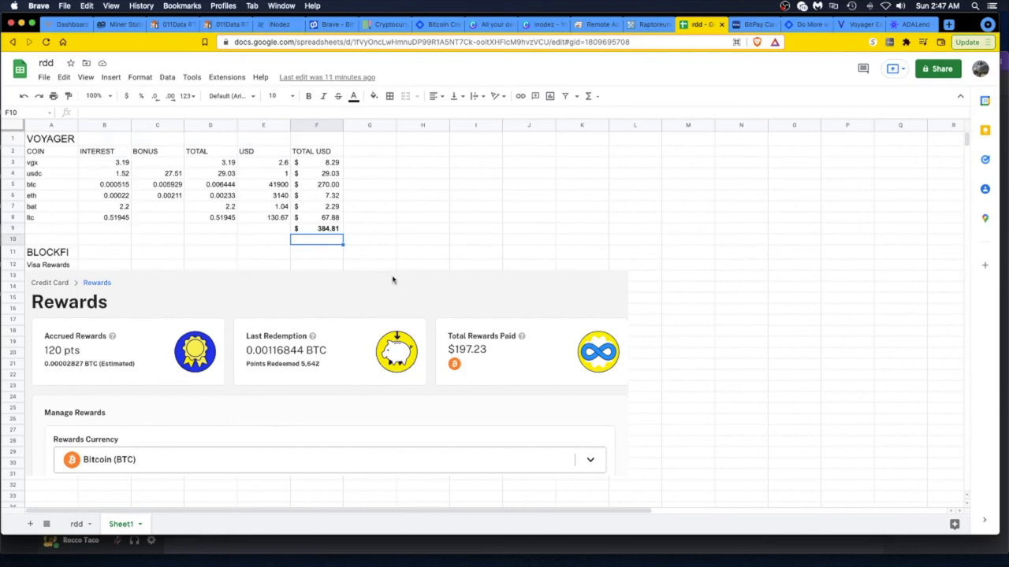
mouse_move(339, 236)
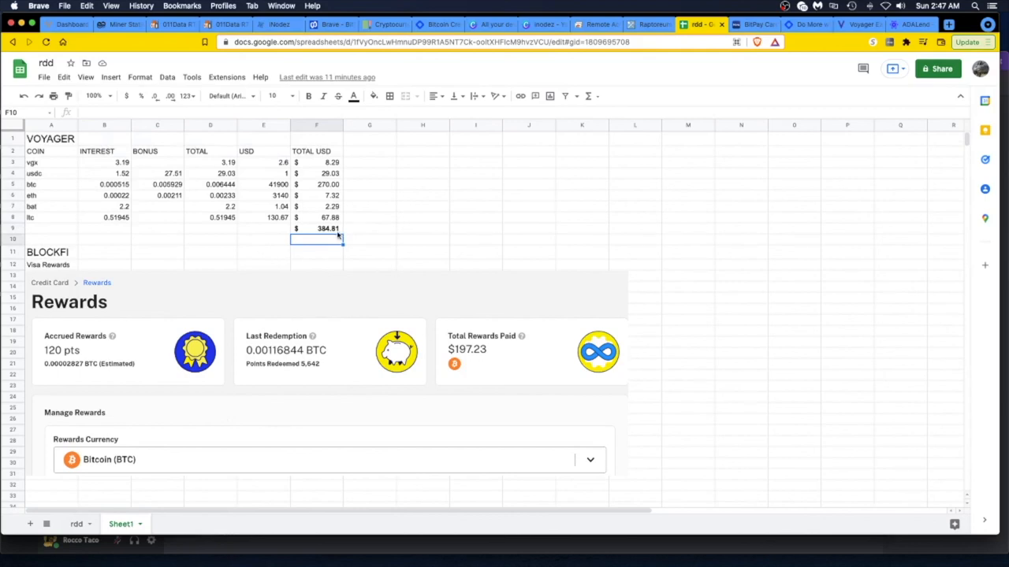